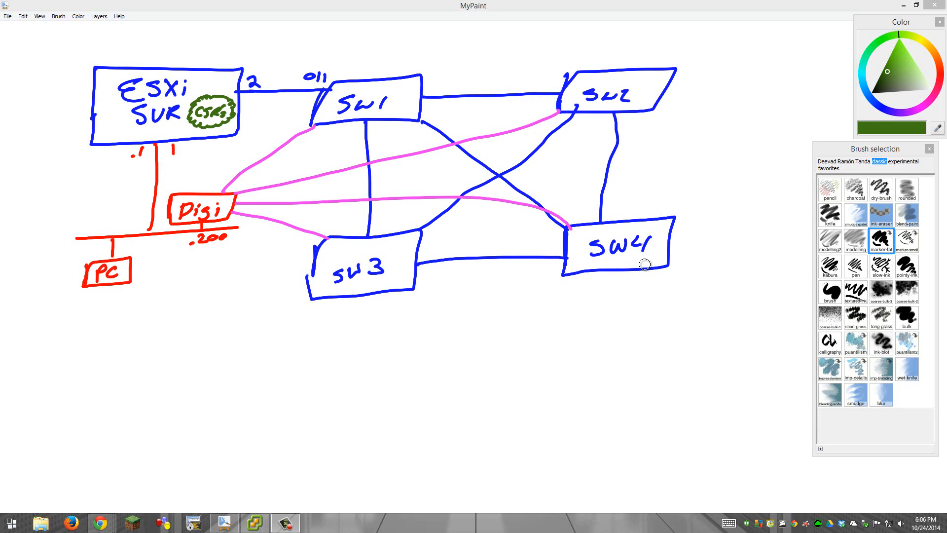
{"action": "mouse_move", "coordinate": [640, 249]}
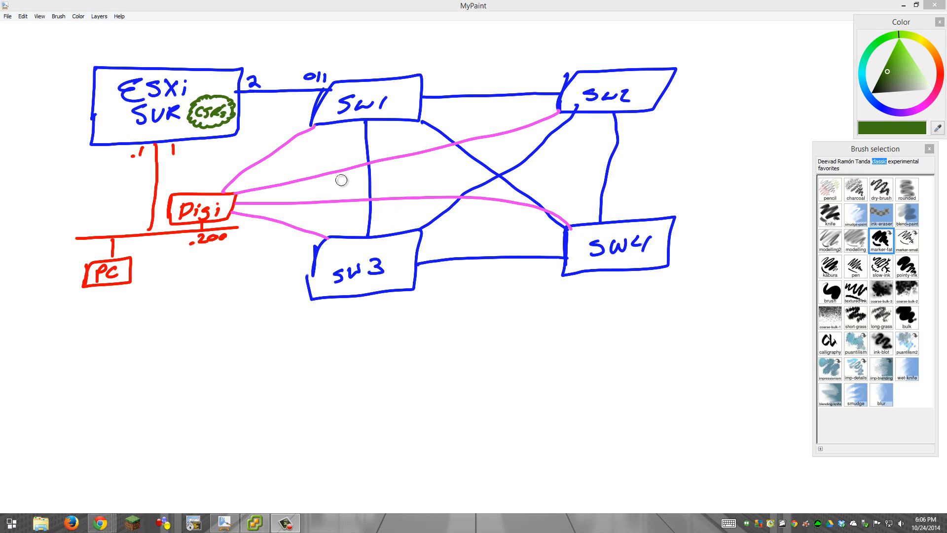
{"action": "mouse_move", "coordinate": [258, 160]}
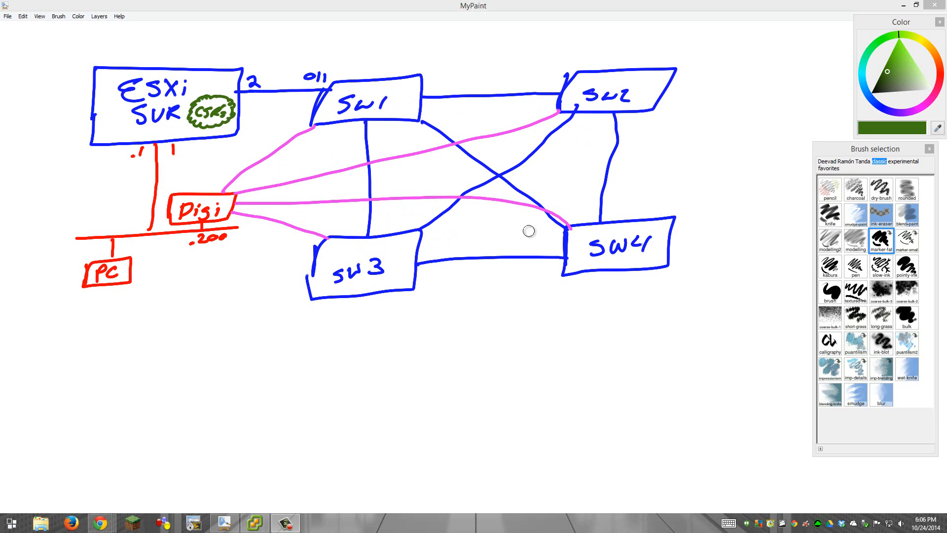
{"action": "mouse_move", "coordinate": [248, 121]}
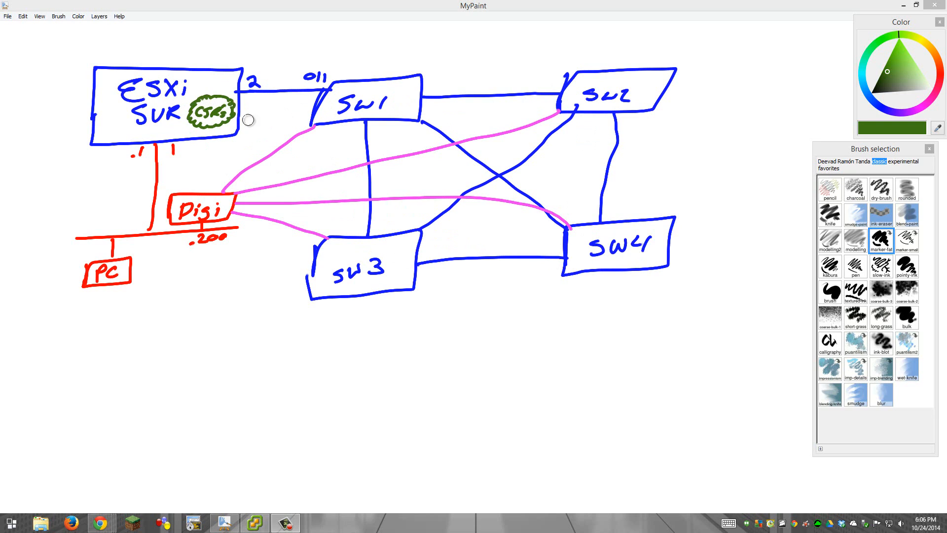
{"action": "mouse_move", "coordinate": [306, 180]}
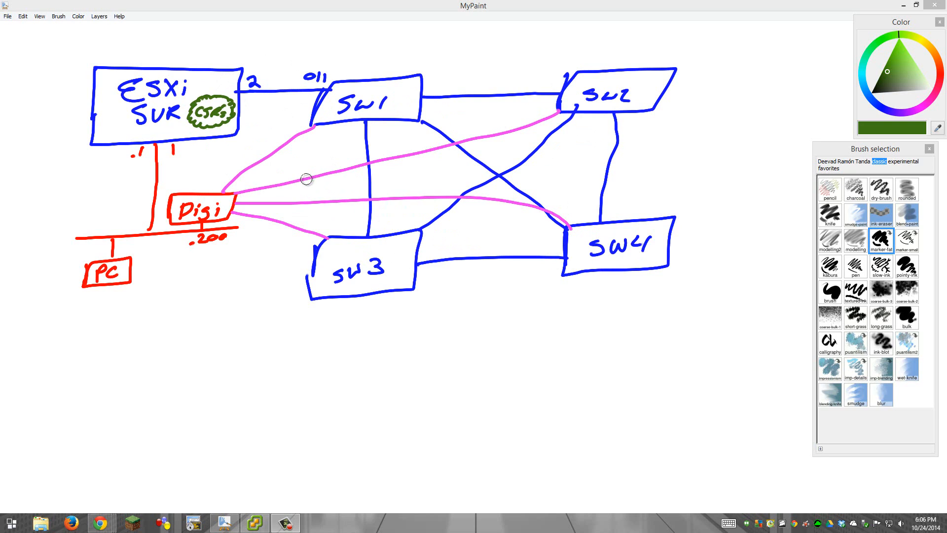
{"action": "mouse_move", "coordinate": [228, 209]}
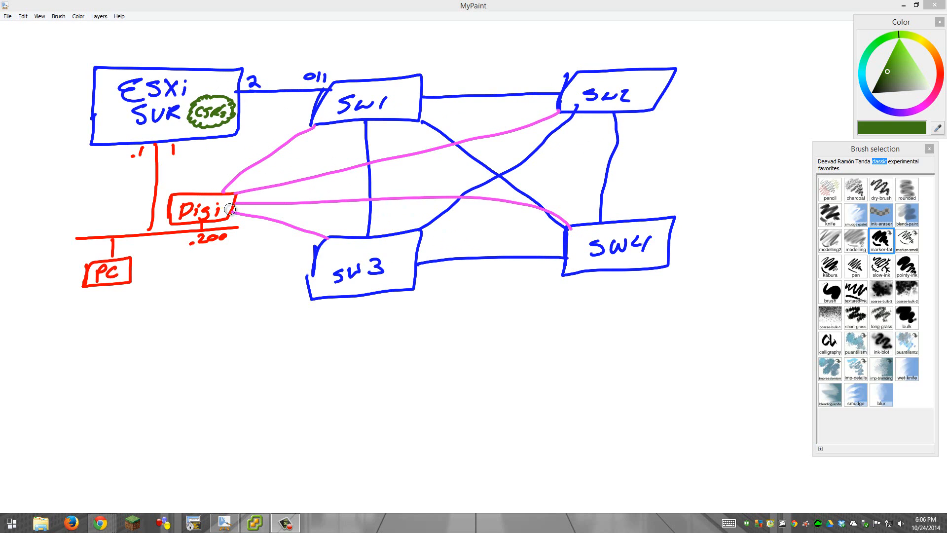
{"action": "mouse_move", "coordinate": [279, 197]}
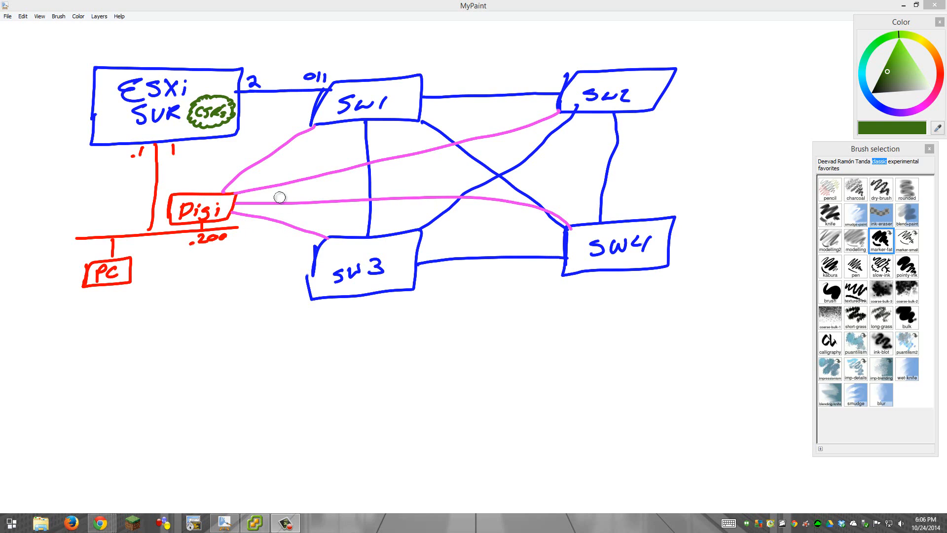
{"action": "mouse_move", "coordinate": [328, 128]}
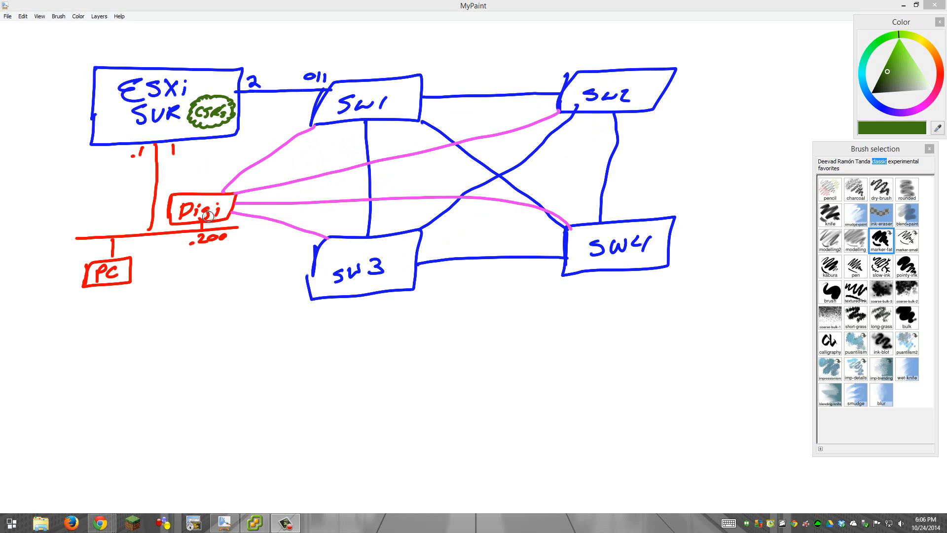
{"action": "mouse_move", "coordinate": [166, 281]}
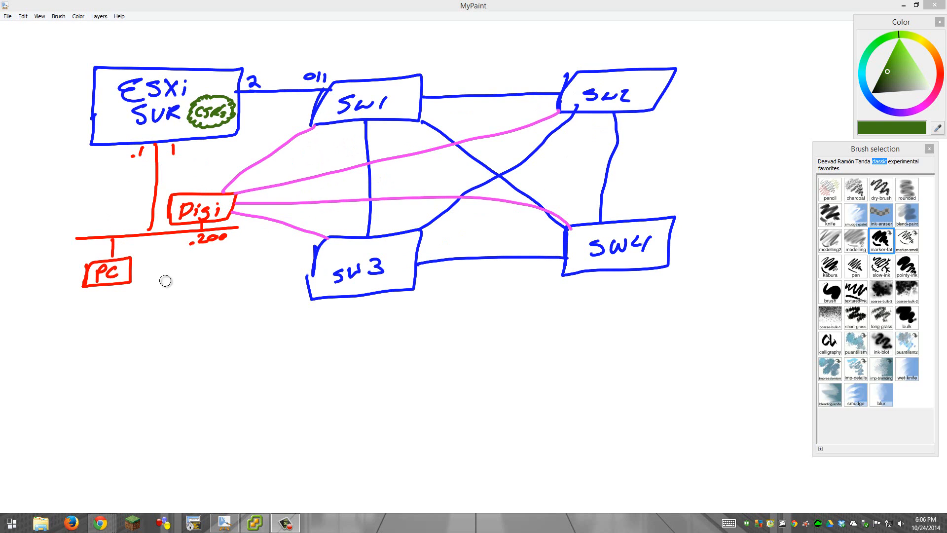
{"action": "mouse_move", "coordinate": [143, 219]}
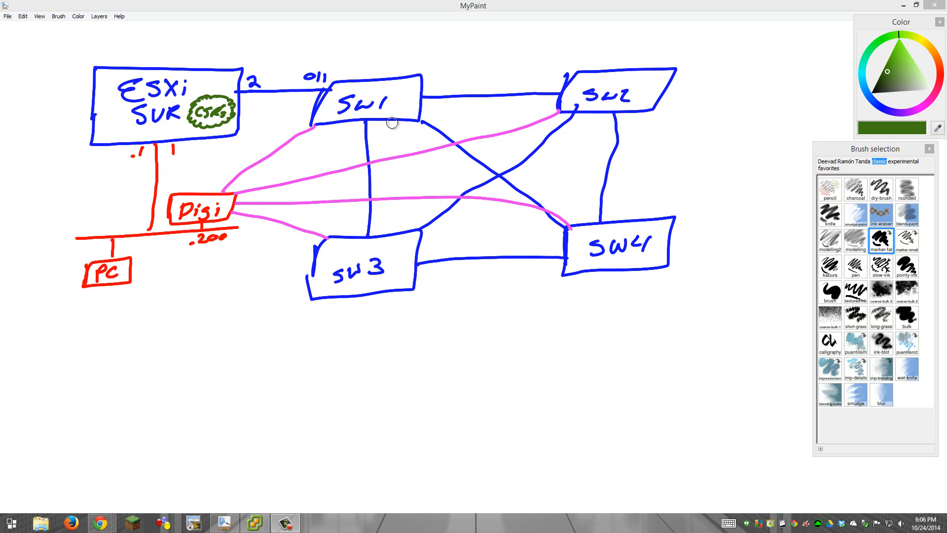
{"action": "mouse_move", "coordinate": [456, 250]}
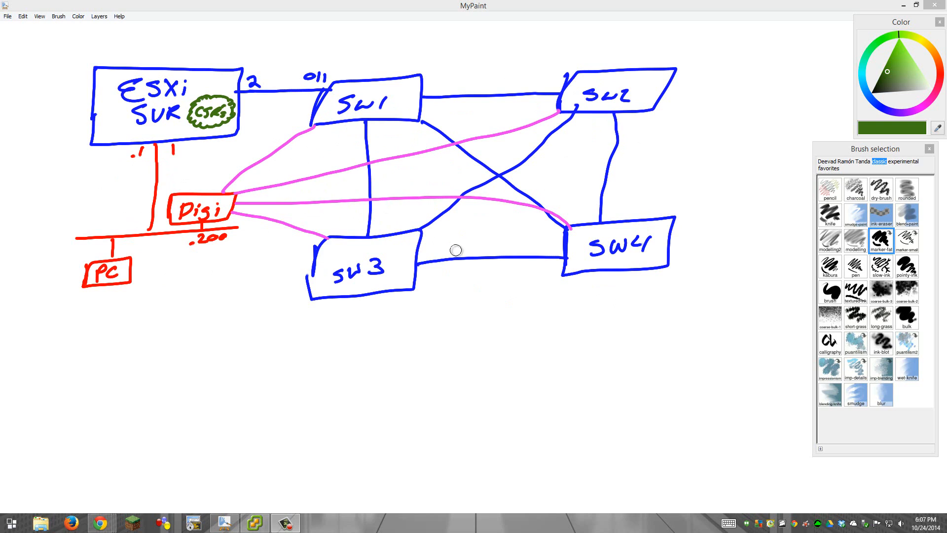
{"action": "mouse_move", "coordinate": [506, 90]}
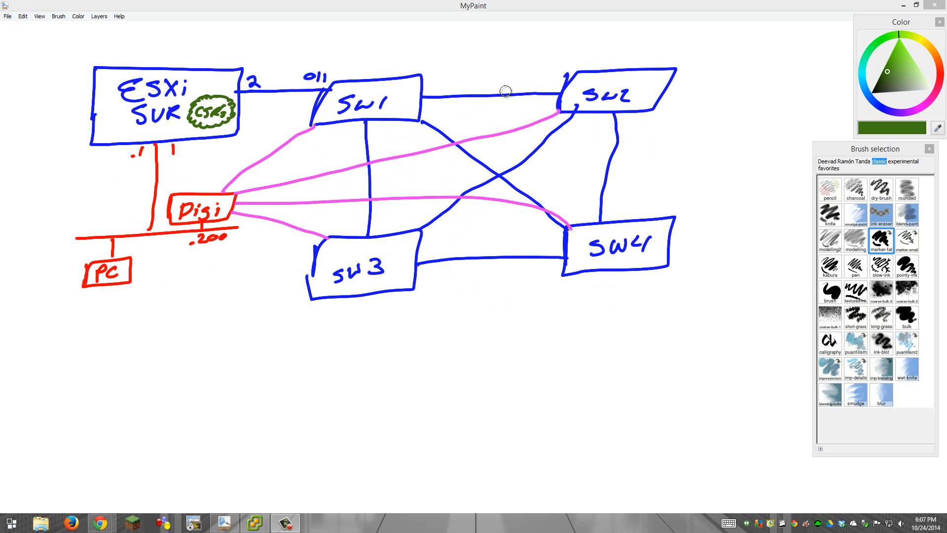
{"action": "mouse_move", "coordinate": [473, 135]}
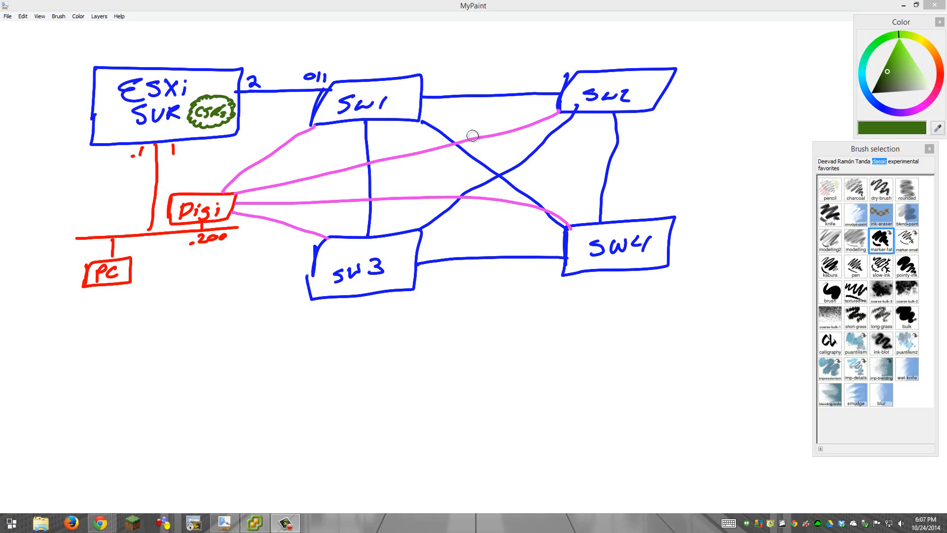
{"action": "mouse_move", "coordinate": [365, 155]}
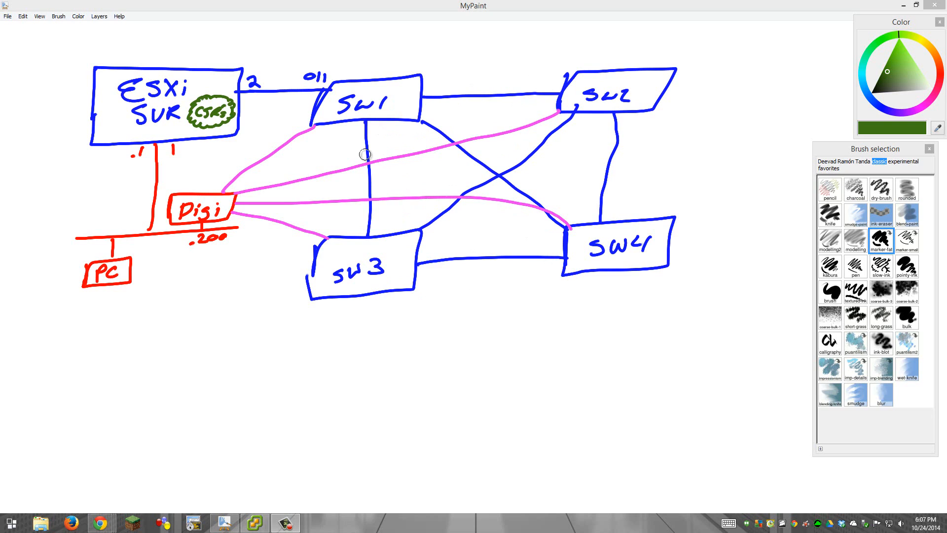
{"action": "mouse_move", "coordinate": [329, 73]}
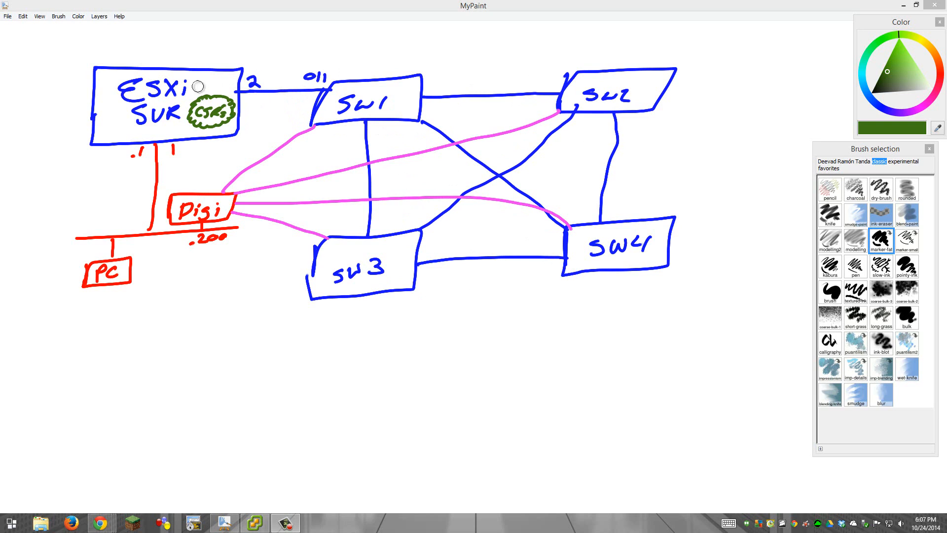
{"action": "mouse_move", "coordinate": [180, 119]}
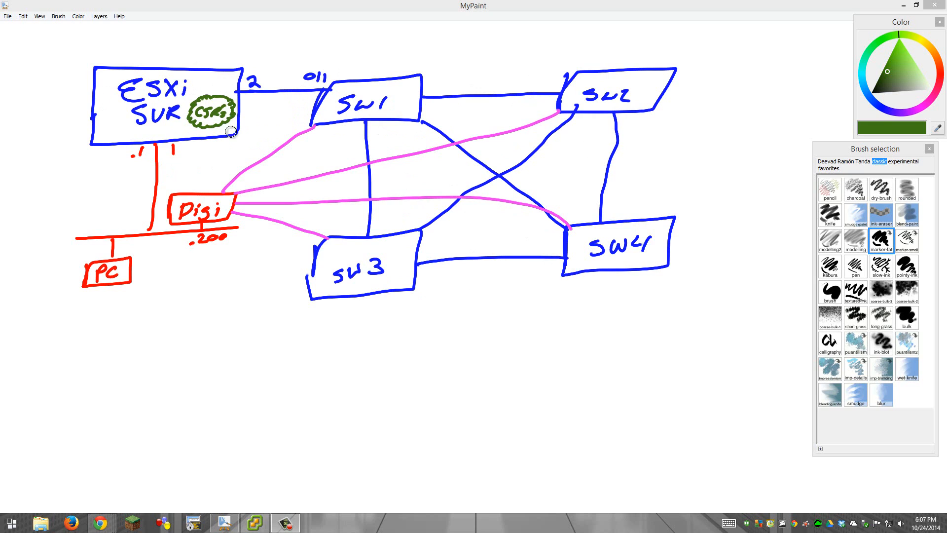
{"action": "mouse_move", "coordinate": [230, 119]}
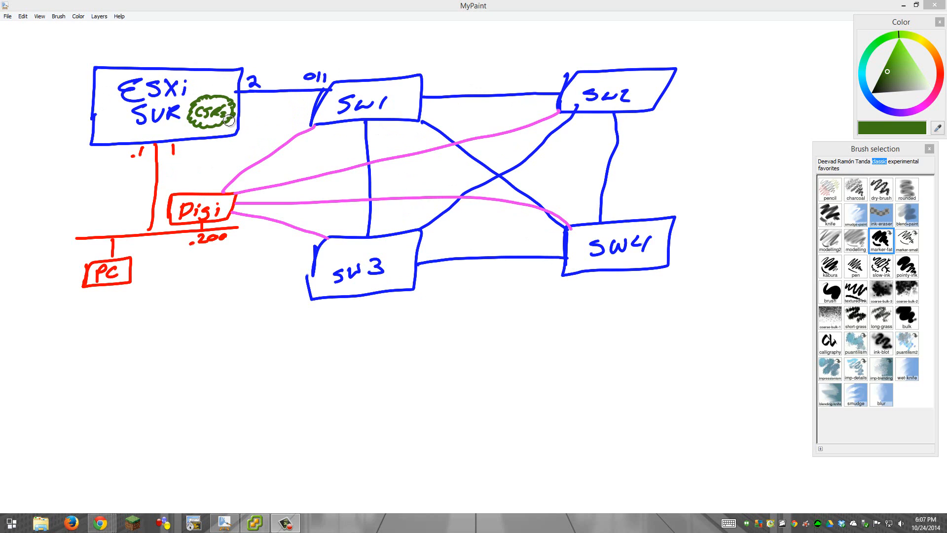
{"action": "mouse_move", "coordinate": [151, 147]}
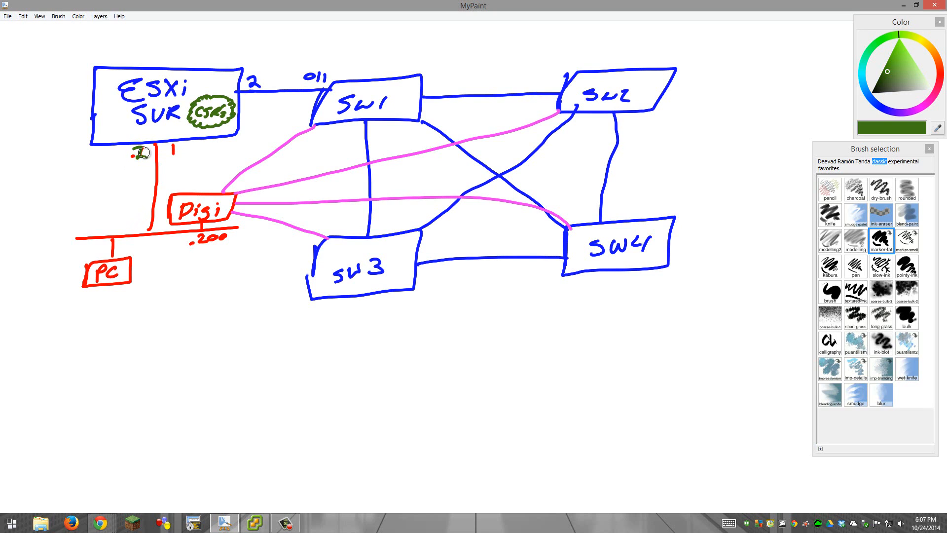
{"action": "mouse_move", "coordinate": [148, 150]}
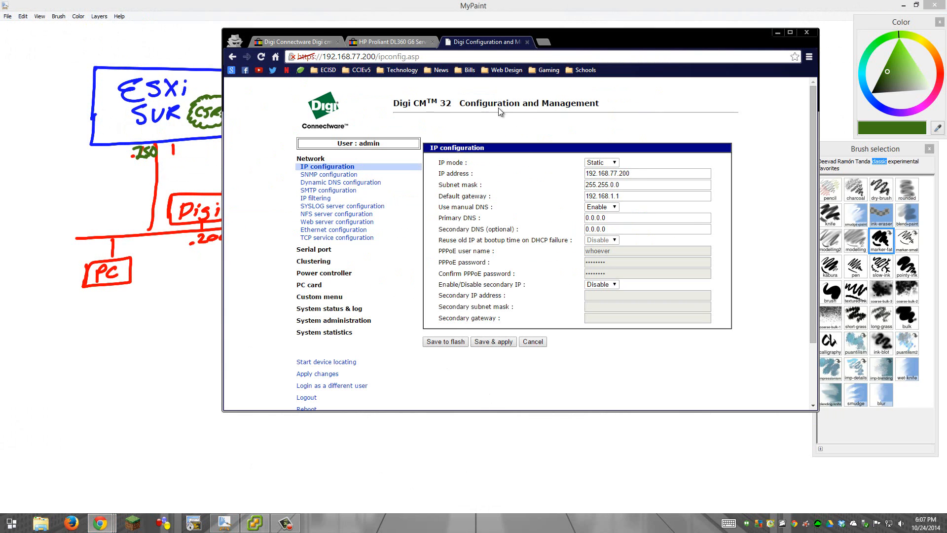
View the eBay Digi CM 32 console server listing in Chrome, then return to the Digi configuration page
{"action": "left_click", "coordinate": [789, 33]}
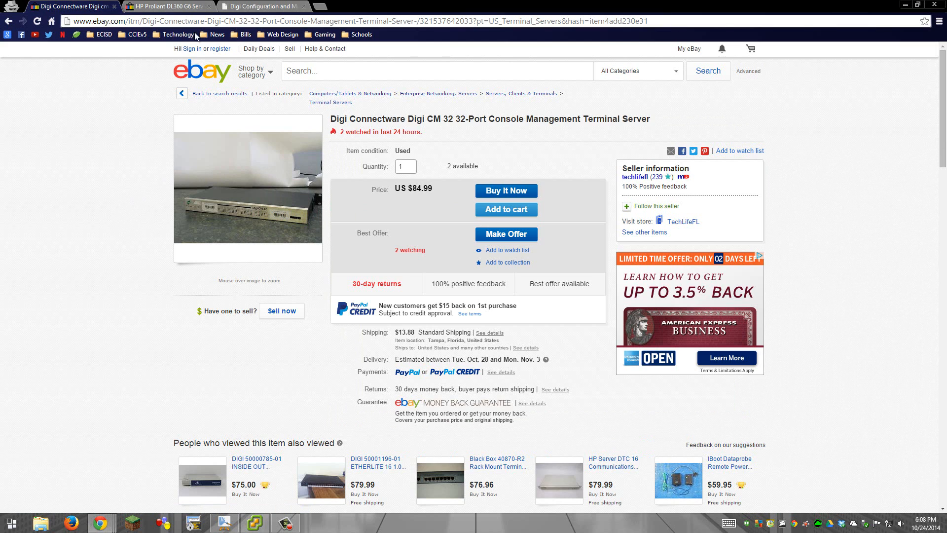
{"action": "left_click", "coordinate": [259, 6]}
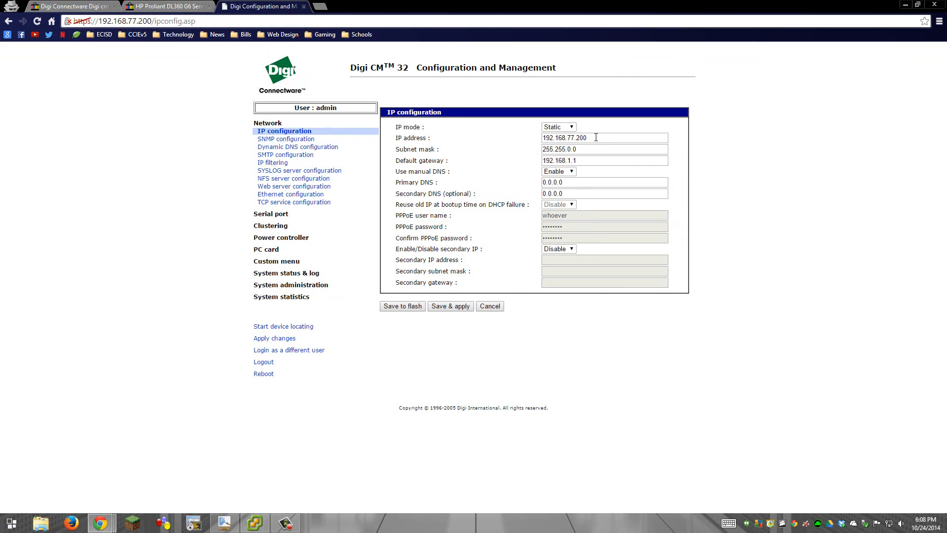
{"action": "mouse_move", "coordinate": [540, 168]}
{"action": "type", "text": "77"}
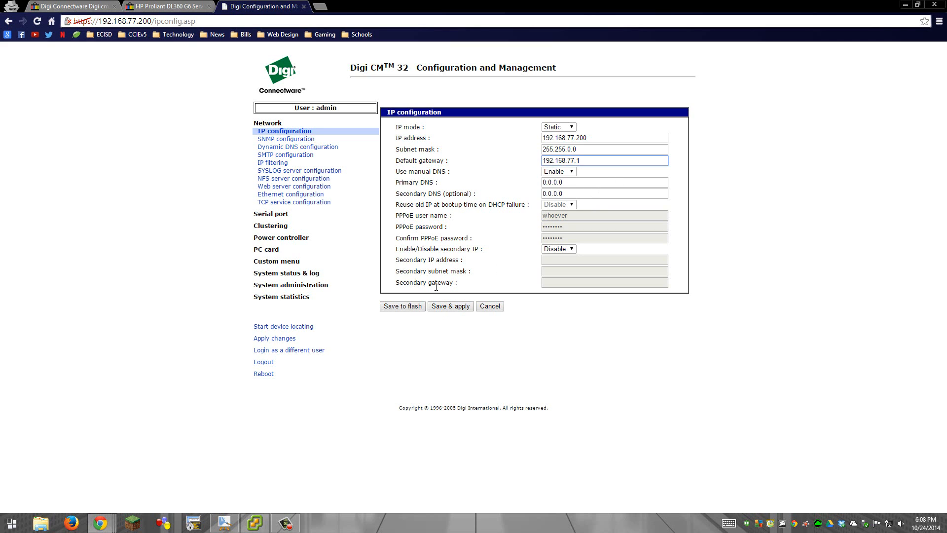
Save and apply the new 192.168.77.1 default gateway, then expand the Serial port section
{"action": "left_click", "coordinate": [450, 306]}
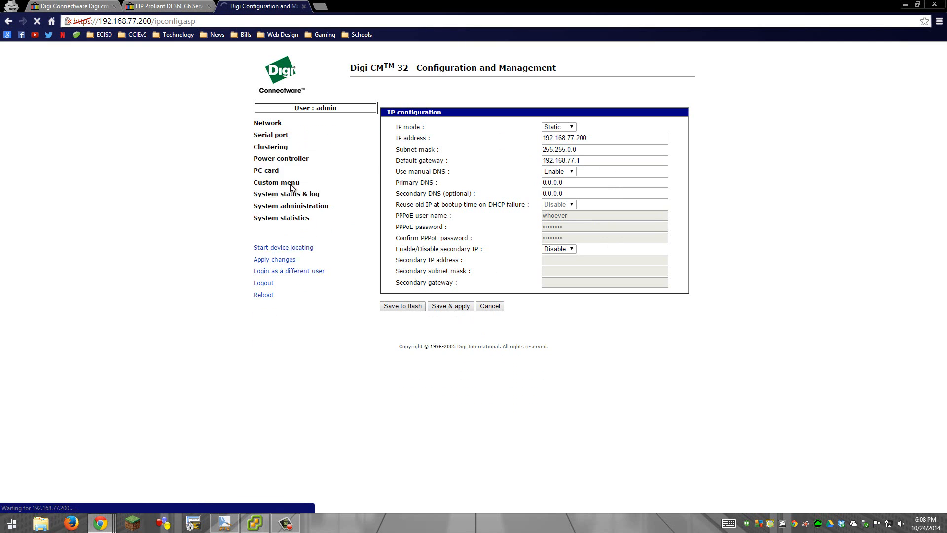
{"action": "left_click", "coordinate": [270, 136]}
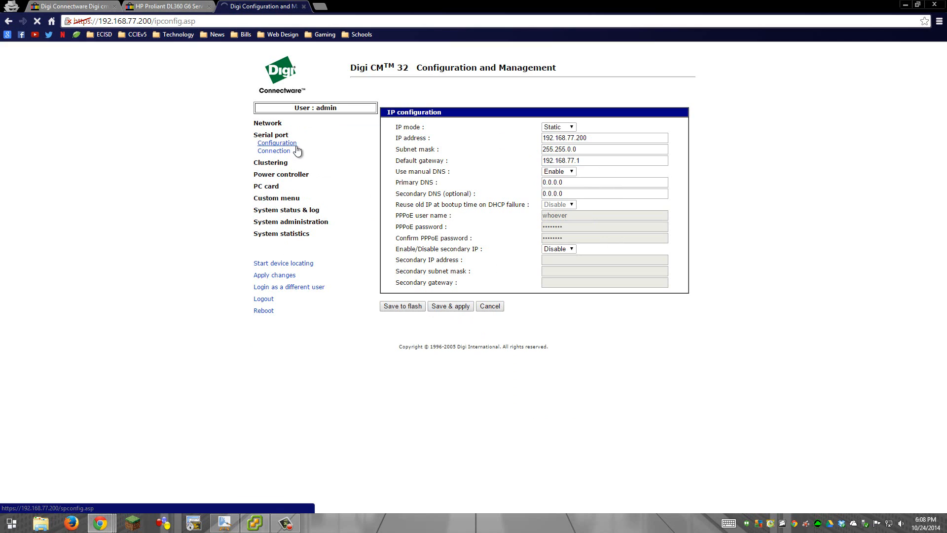
{"action": "left_click", "coordinate": [273, 151]}
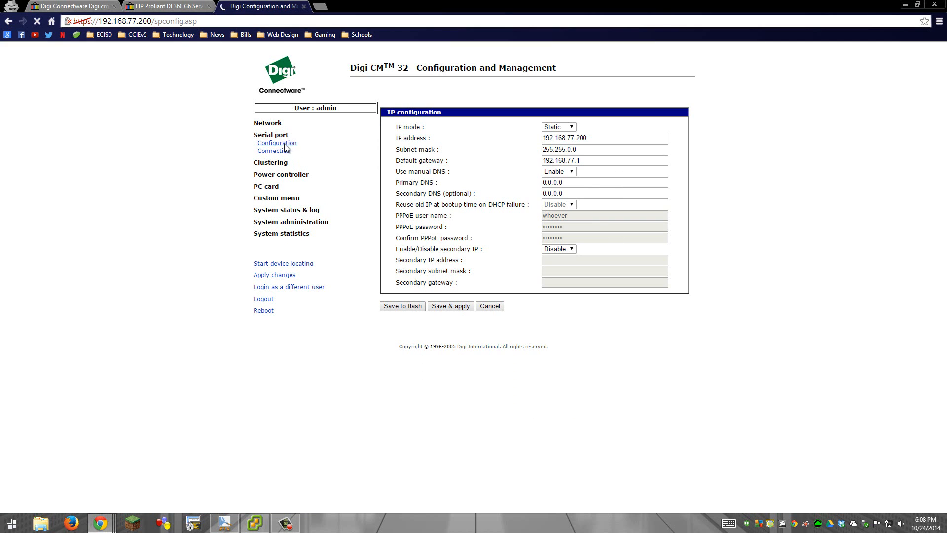
{"action": "left_click", "coordinate": [450, 306]}
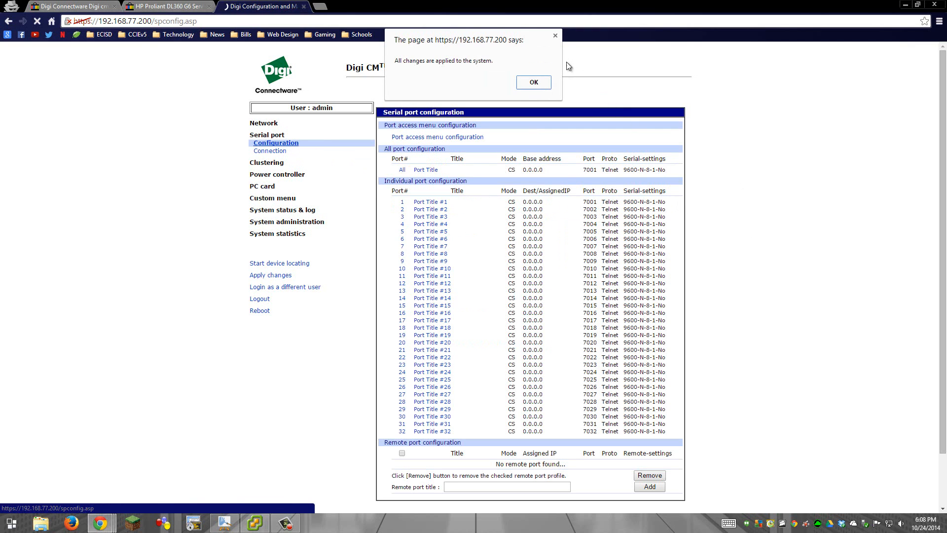
{"action": "left_click", "coordinate": [533, 82]}
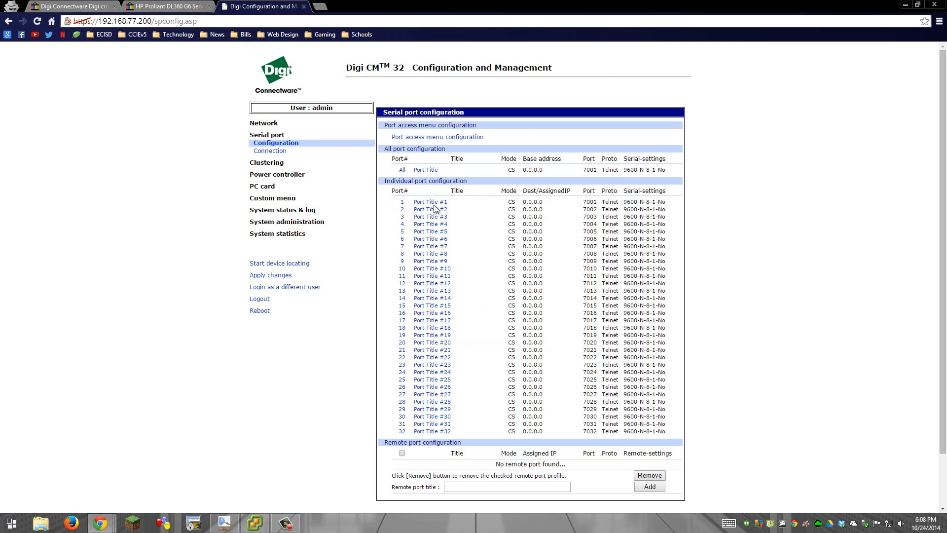
{"action": "mouse_move", "coordinate": [429, 201]}
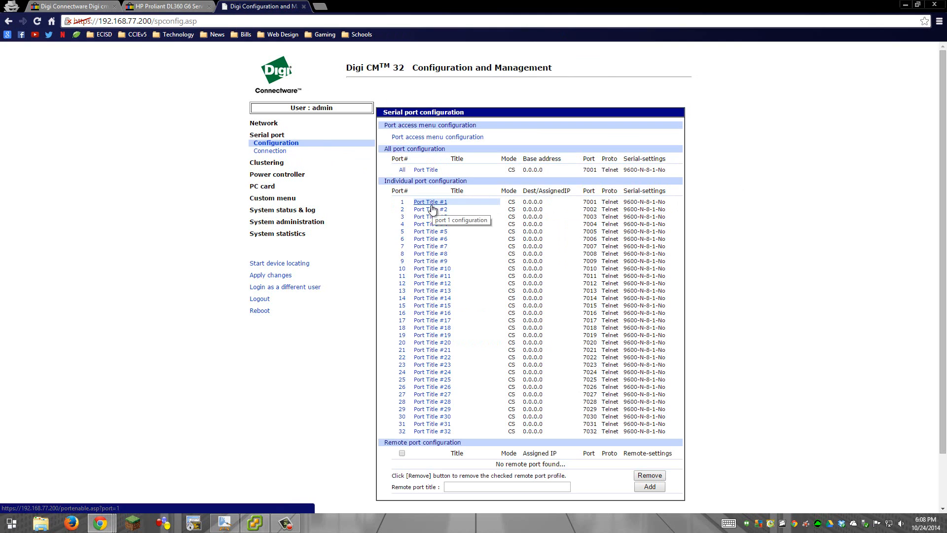
{"action": "mouse_move", "coordinate": [430, 275]}
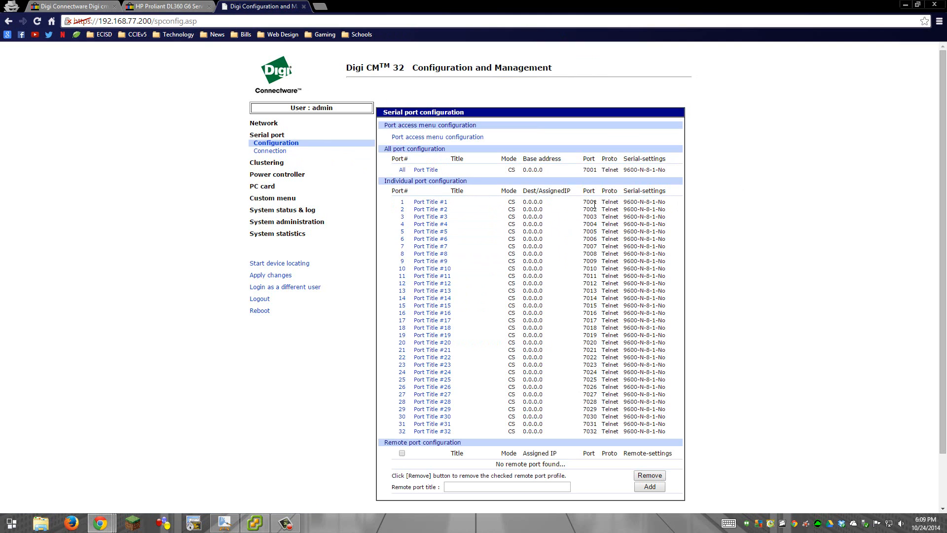
{"action": "left_click", "coordinate": [432, 201]}
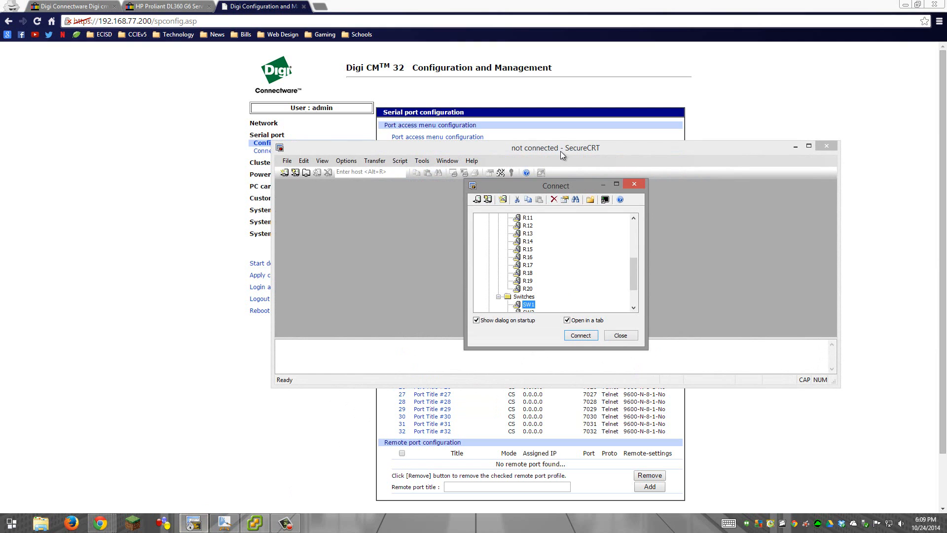
Set the SW1 session's Telnet port to 7001 in its properties and close Session Options
{"action": "right_click", "coordinate": [527, 304]}
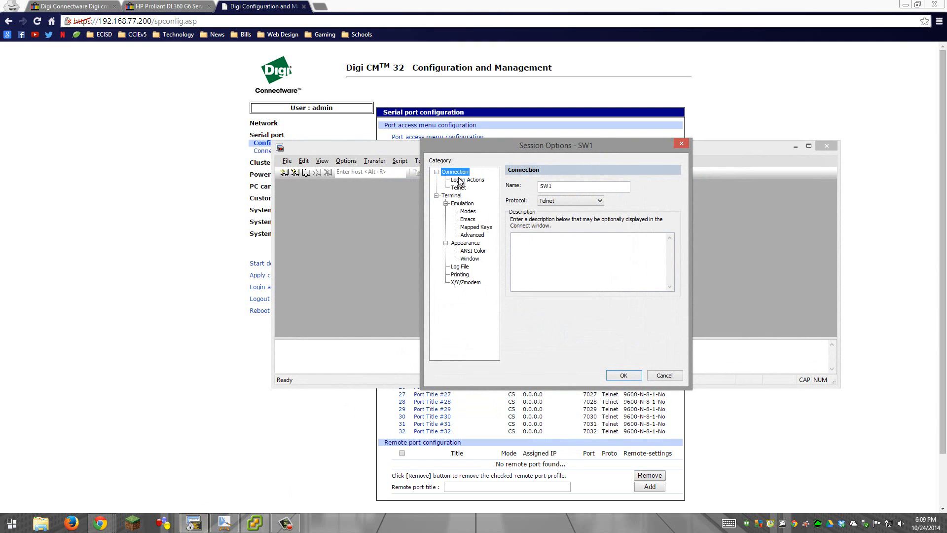
{"action": "left_click", "coordinate": [458, 188]}
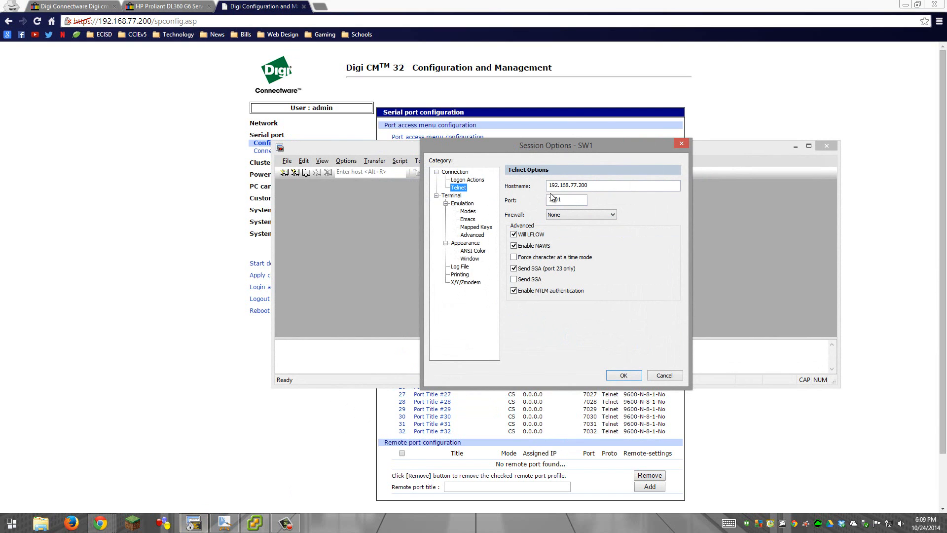
{"action": "type", "text": "7001"}
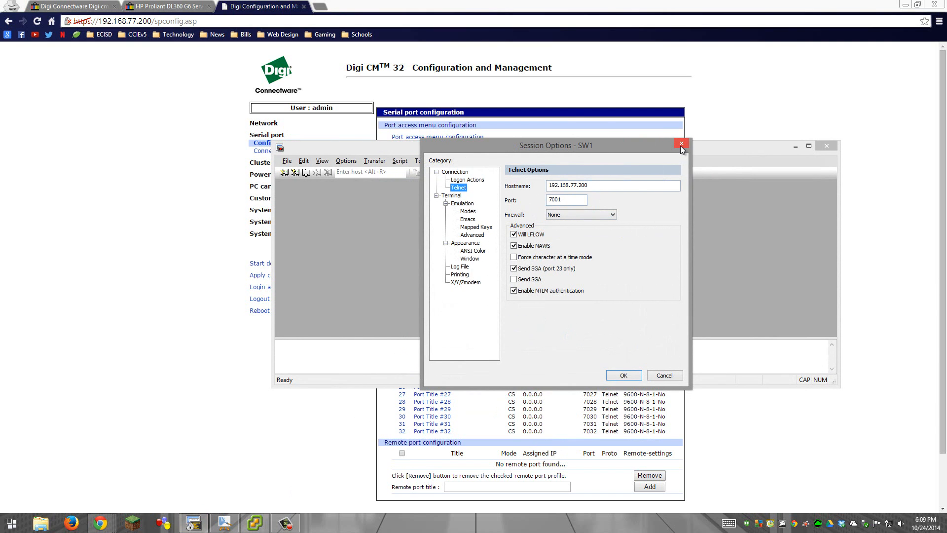
{"action": "left_click", "coordinate": [681, 144]}
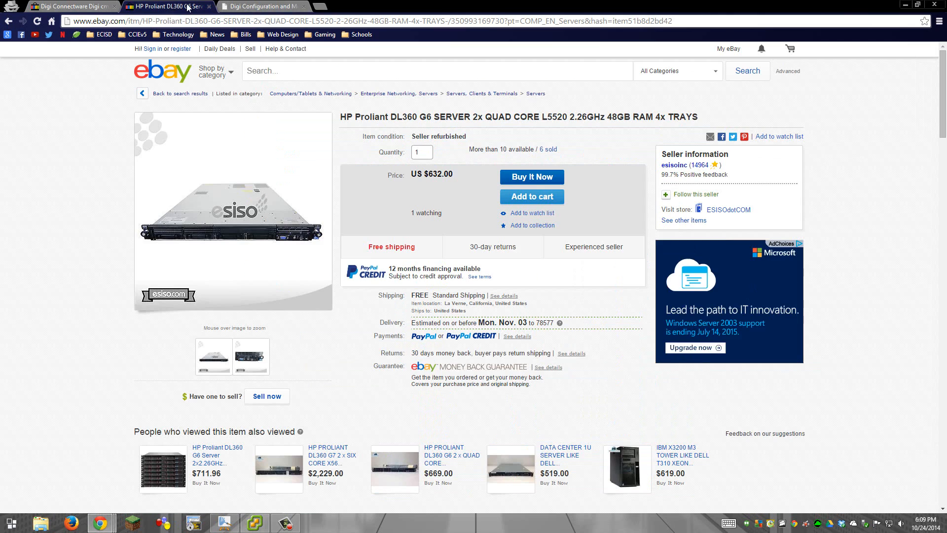
{"action": "mouse_move", "coordinate": [489, 127]}
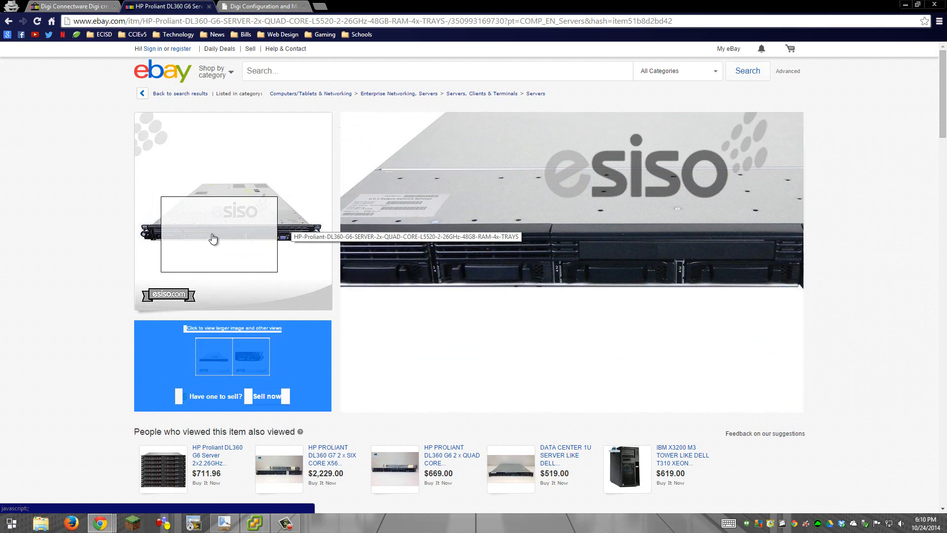
{"action": "mouse_move", "coordinate": [181, 196]}
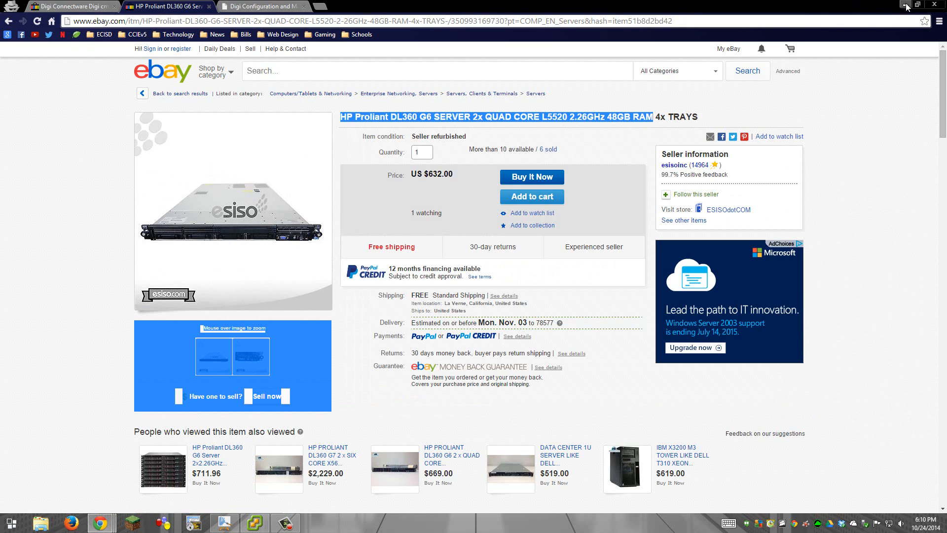
Minimize Chrome after viewing the HP ProLiant DL360 G6 listing, revealing vSphere Client
{"action": "left_click", "coordinate": [254, 523]}
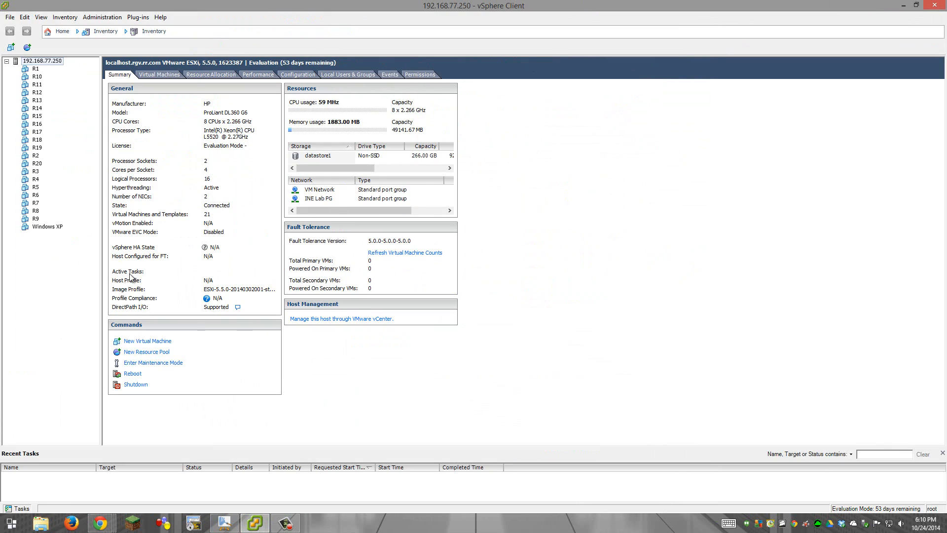
{"action": "mouse_move", "coordinate": [37, 66]}
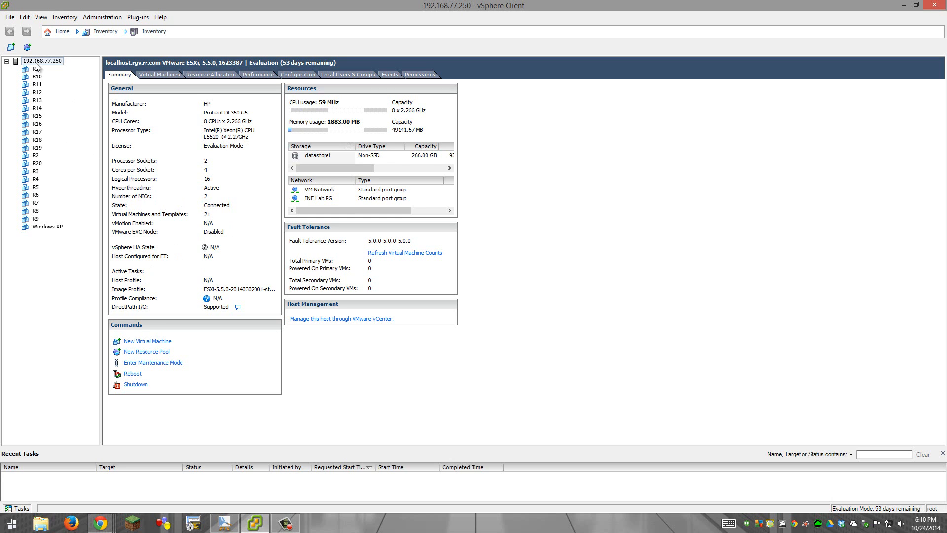
{"action": "mouse_move", "coordinate": [28, 88]}
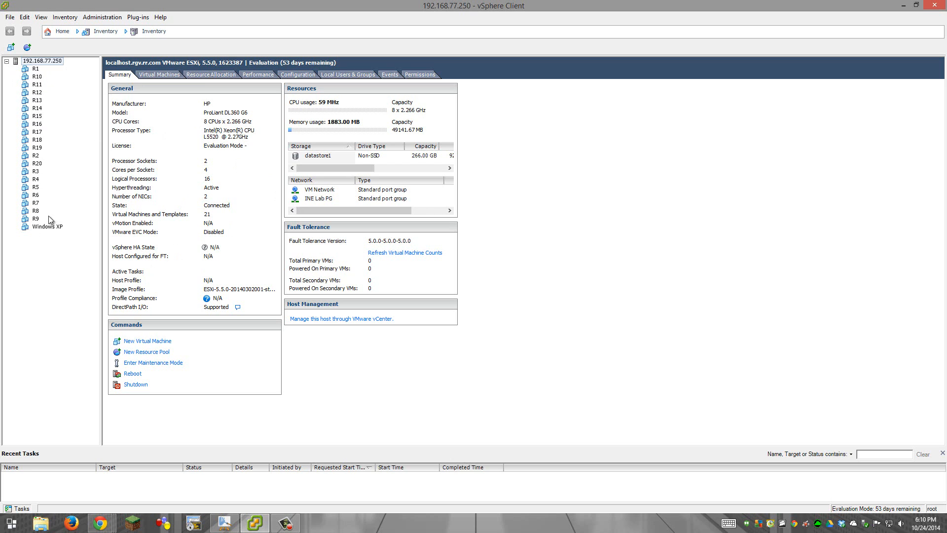
{"action": "left_click", "coordinate": [47, 226]}
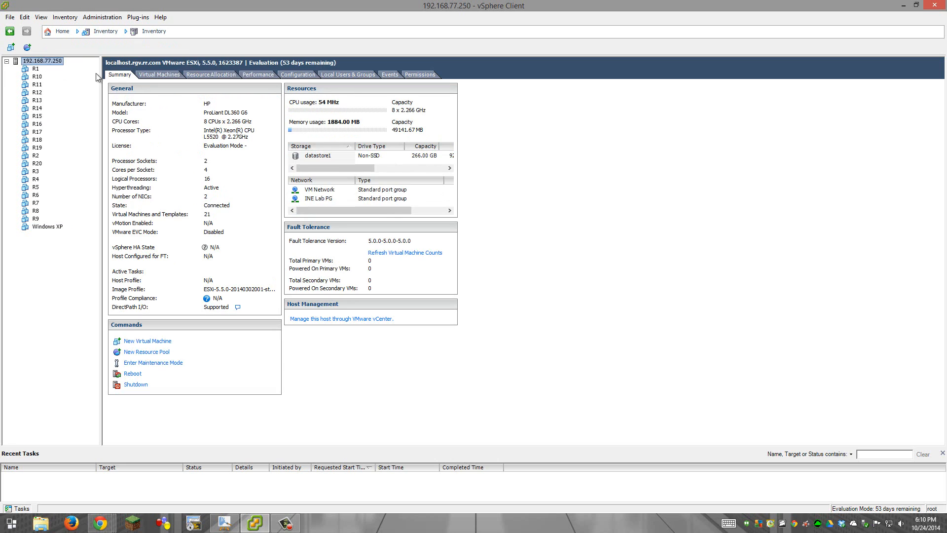
{"action": "mouse_move", "coordinate": [342, 147]}
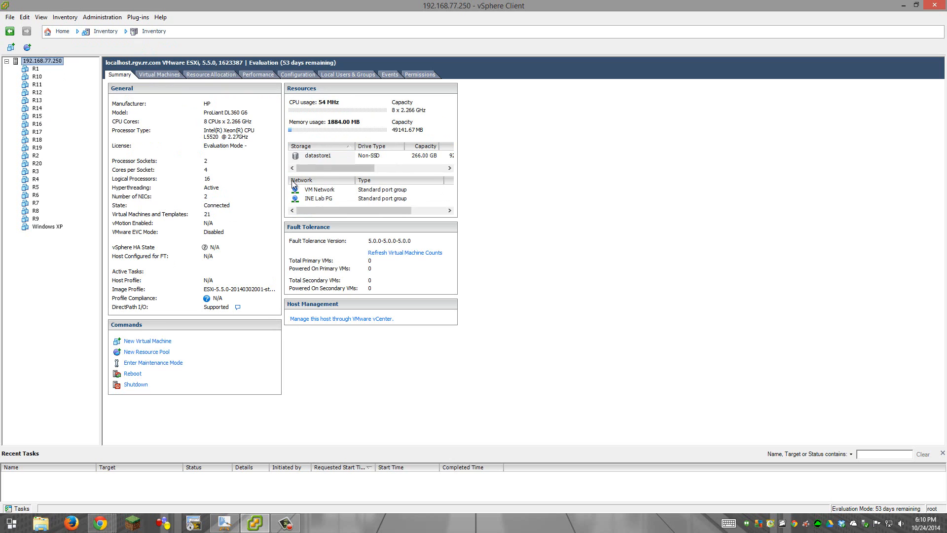
{"action": "mouse_move", "coordinate": [346, 104]}
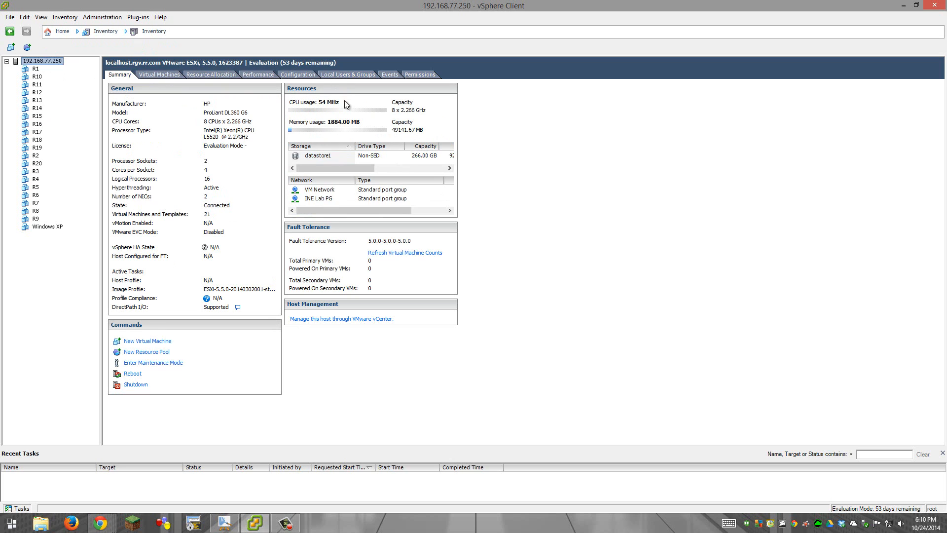
{"action": "mouse_move", "coordinate": [289, 79]}
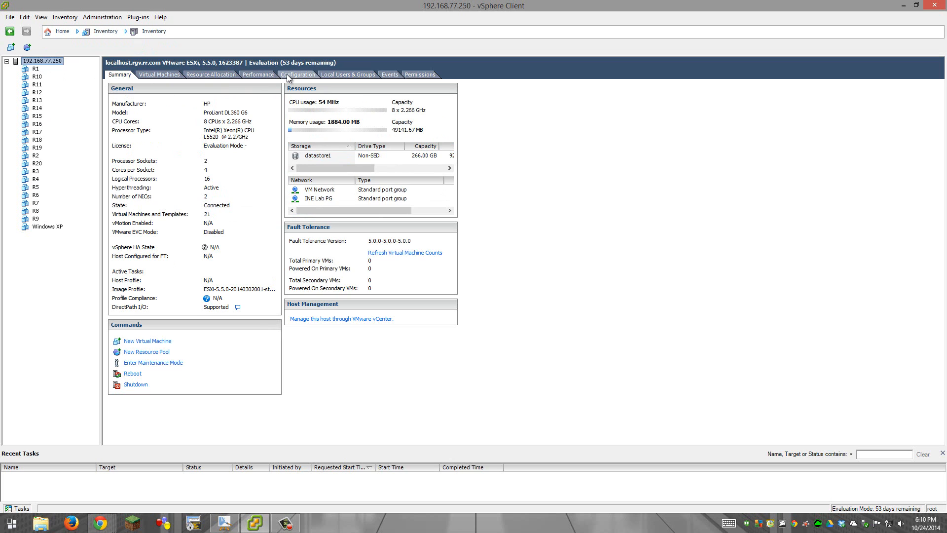
Show the ESXi host's Configuration area with Health Status reading Normal
{"action": "left_click", "coordinate": [297, 74]}
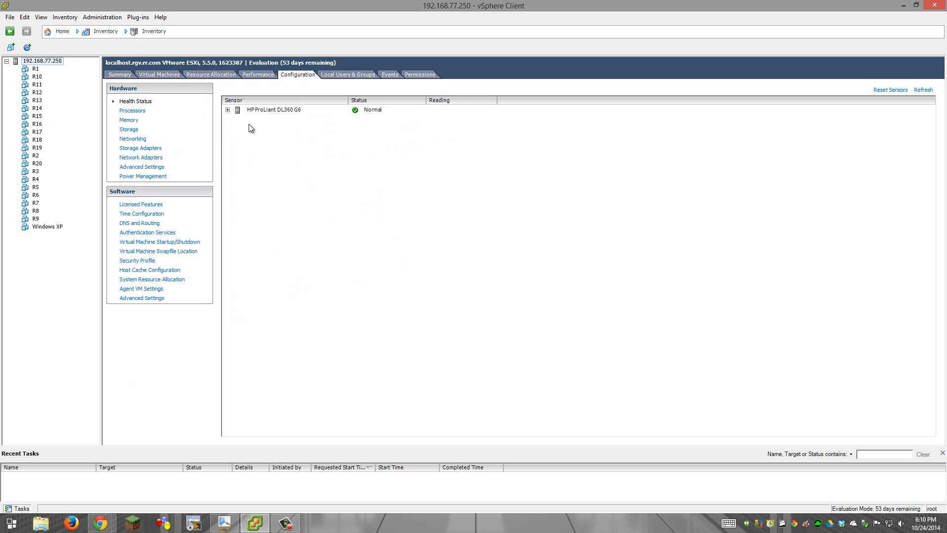
{"action": "mouse_move", "coordinate": [93, 141]}
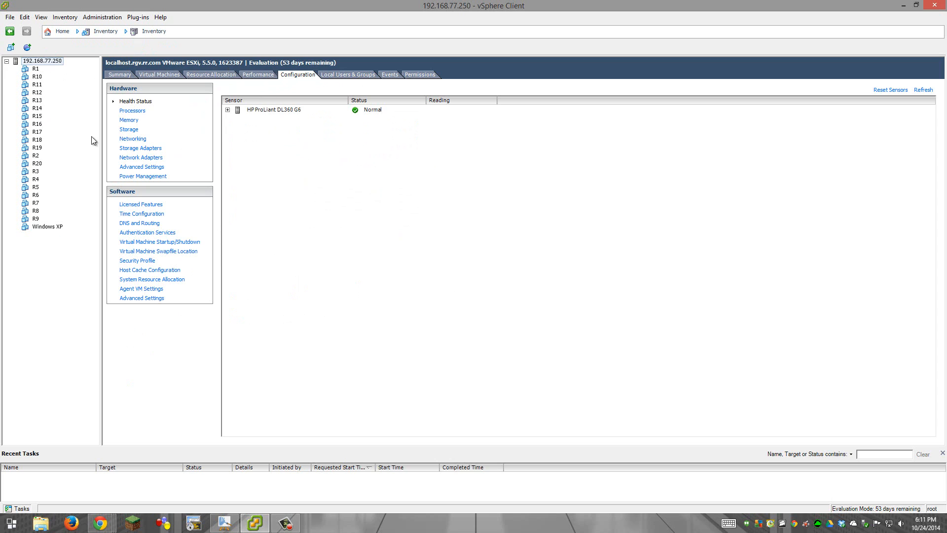
{"action": "mouse_move", "coordinate": [179, 86]}
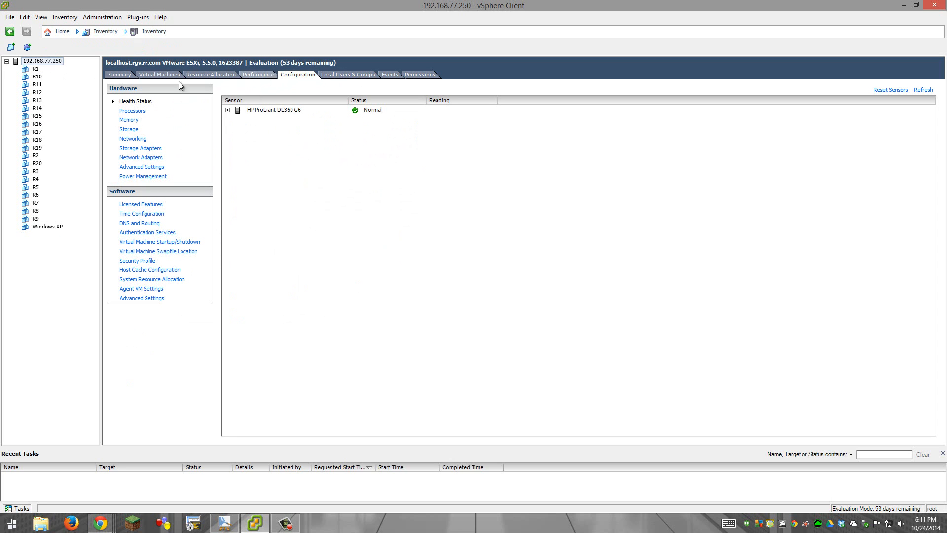
{"action": "left_click", "coordinate": [42, 61]}
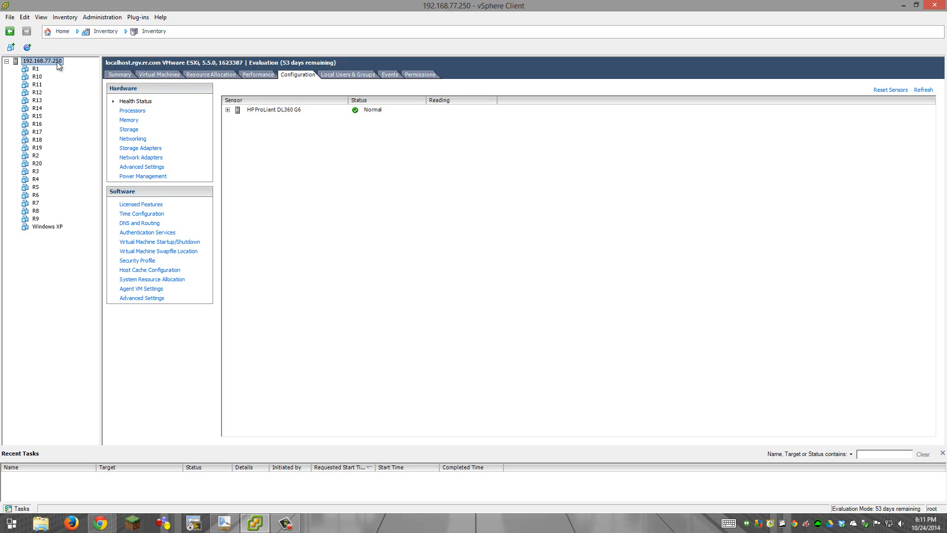
{"action": "mouse_move", "coordinate": [258, 74]}
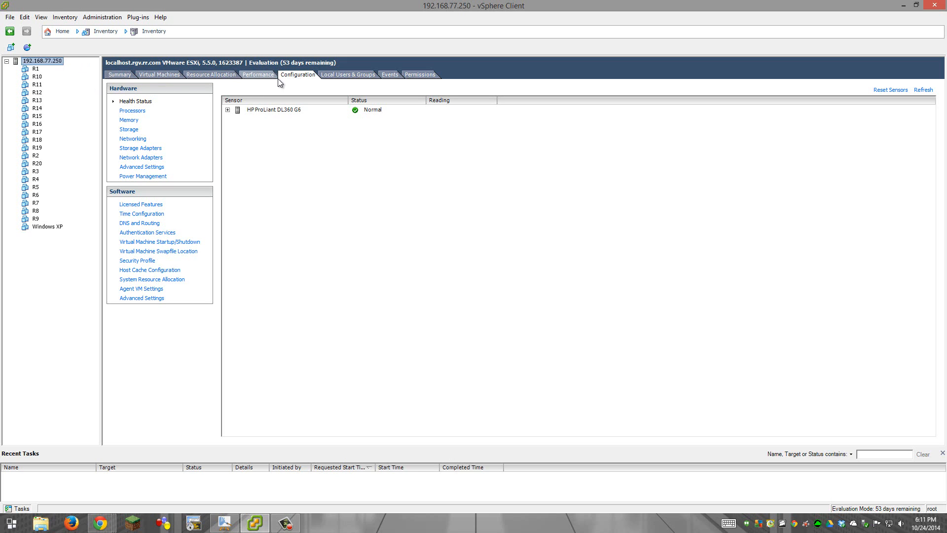
{"action": "mouse_move", "coordinate": [289, 49]}
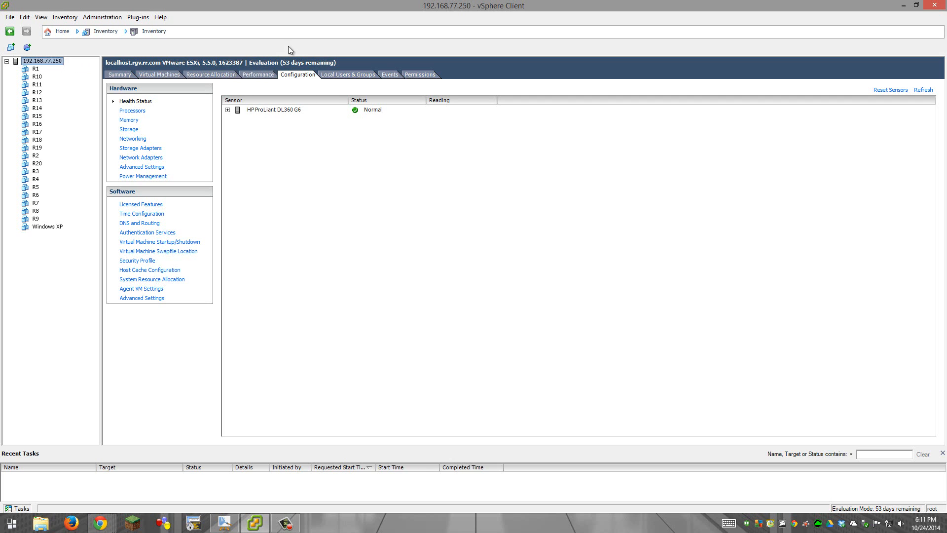
{"action": "mouse_move", "coordinate": [294, 85]}
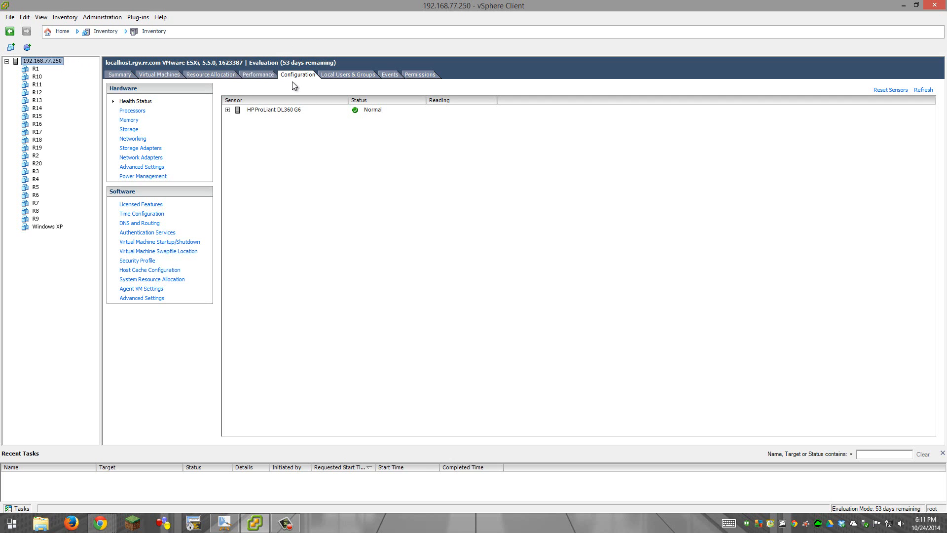
{"action": "mouse_move", "coordinate": [43, 69]}
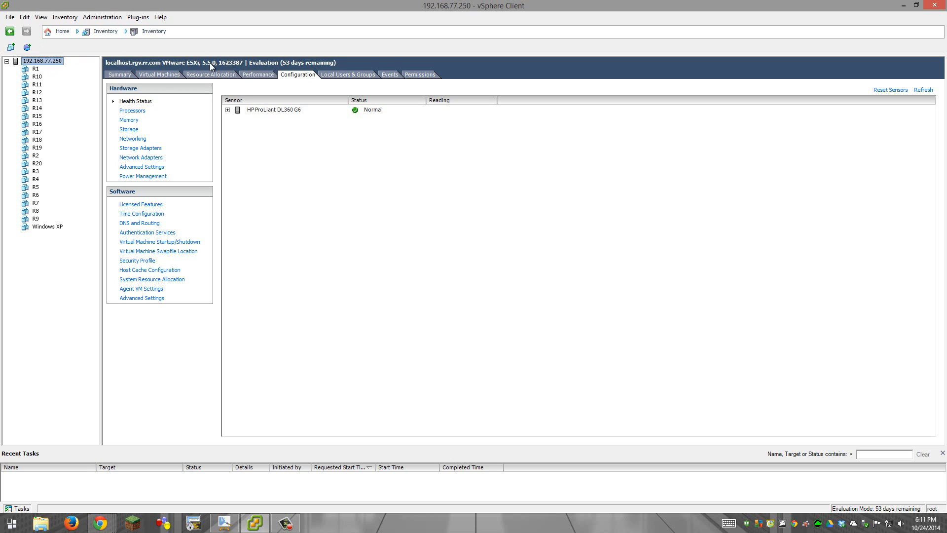
{"action": "left_click", "coordinate": [132, 139]}
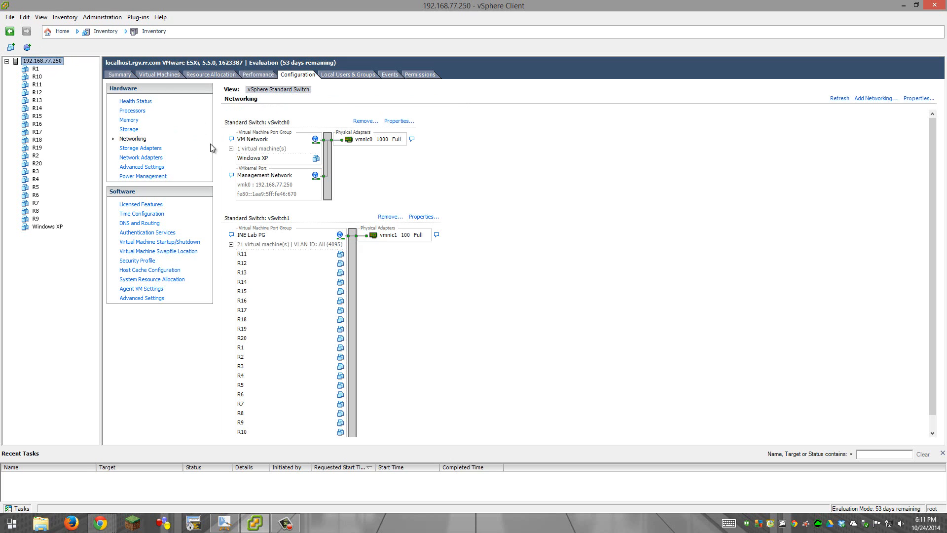
{"action": "scroll", "scroll_direction": "down", "scroll_amount": 3}
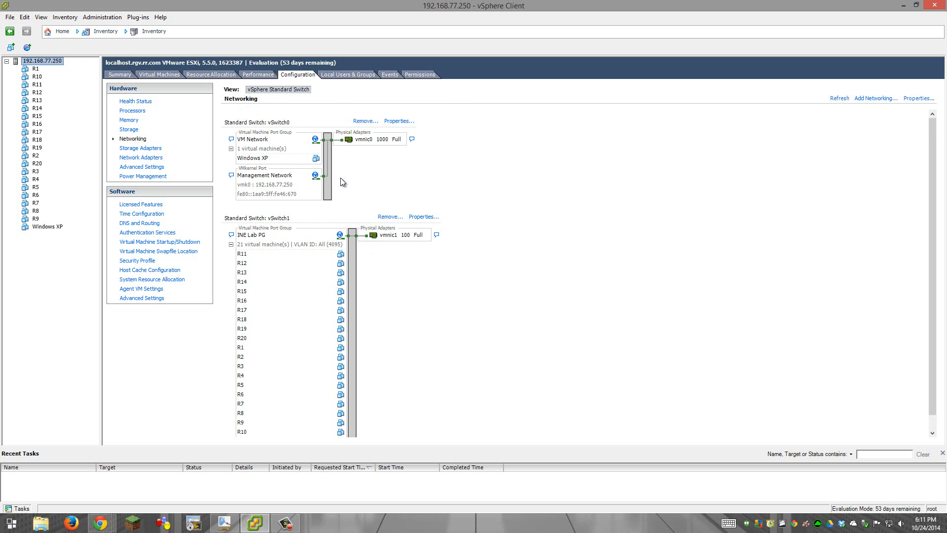
{"action": "mouse_move", "coordinate": [284, 126]}
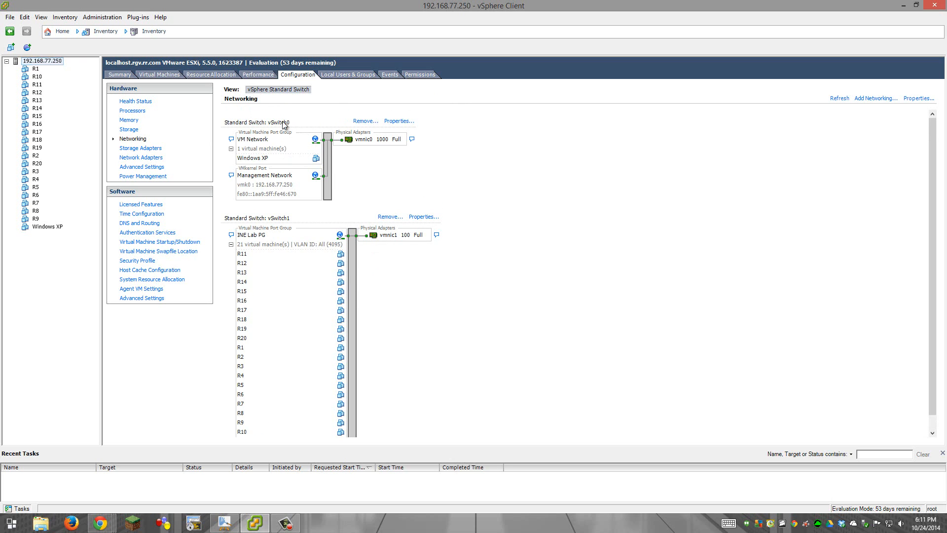
{"action": "mouse_move", "coordinate": [327, 149]}
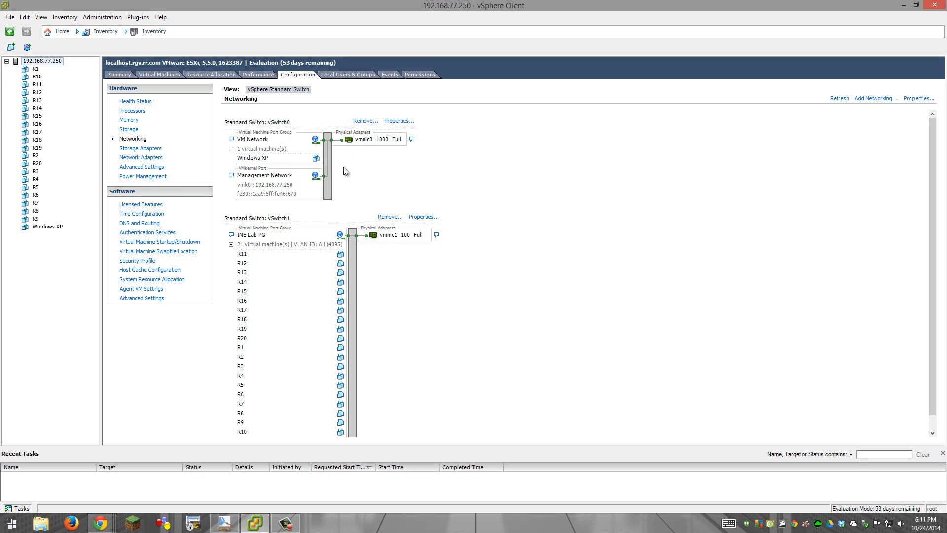
{"action": "mouse_move", "coordinate": [249, 137]}
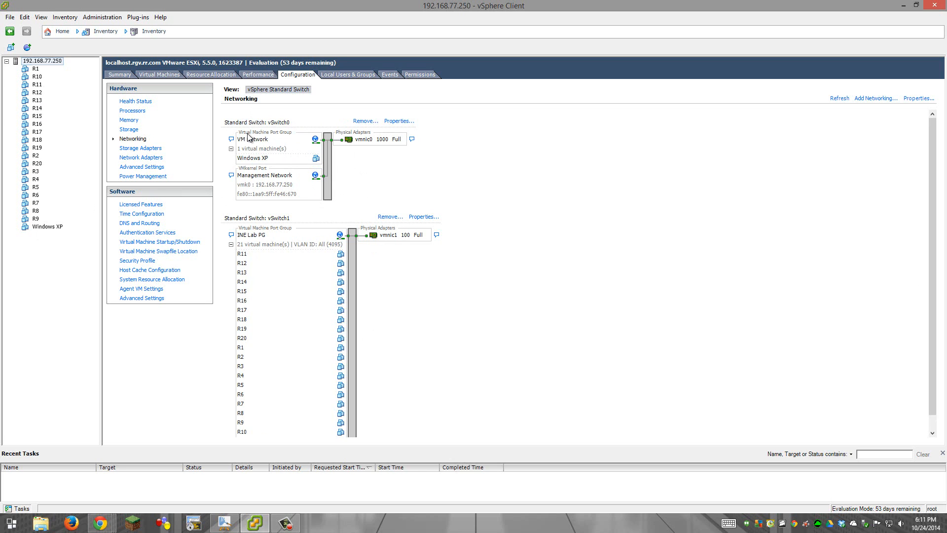
{"action": "mouse_move", "coordinate": [296, 138]}
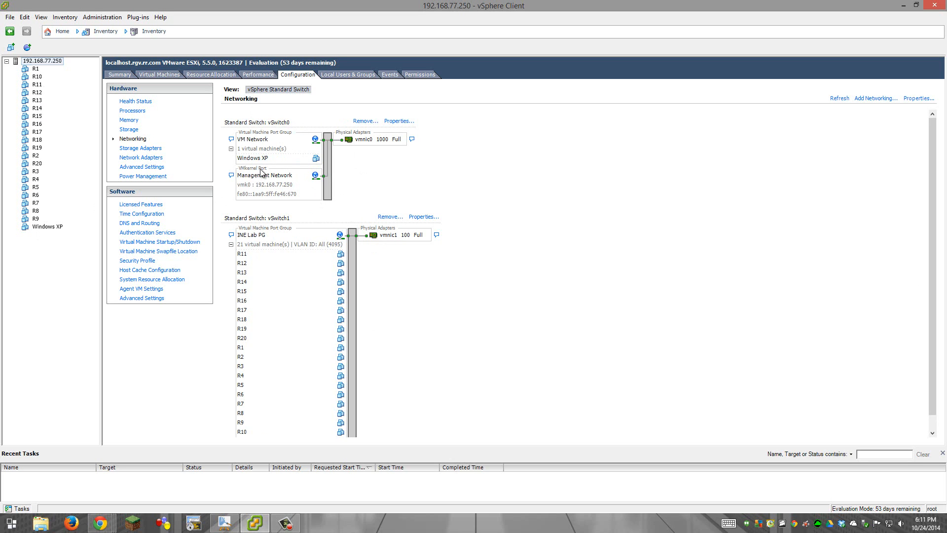
{"action": "mouse_move", "coordinate": [269, 157]}
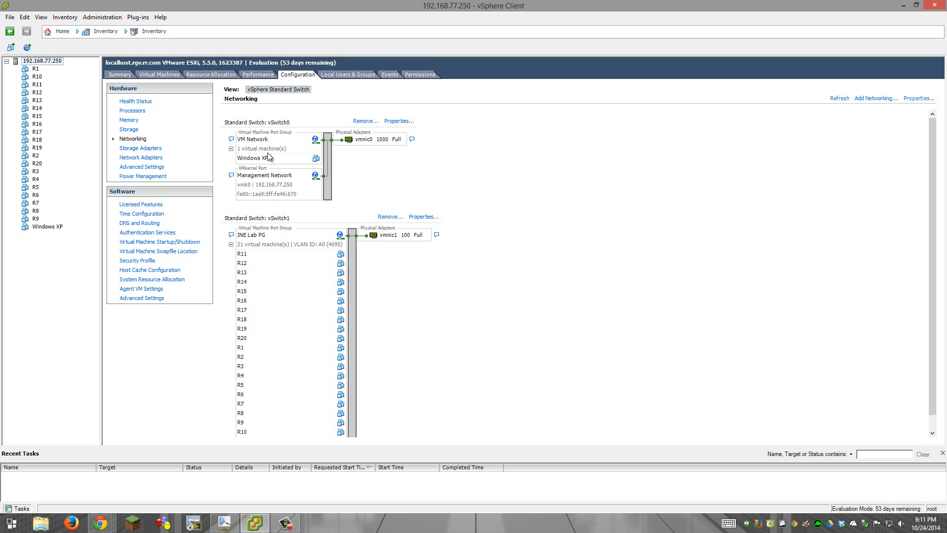
{"action": "mouse_move", "coordinate": [273, 196]}
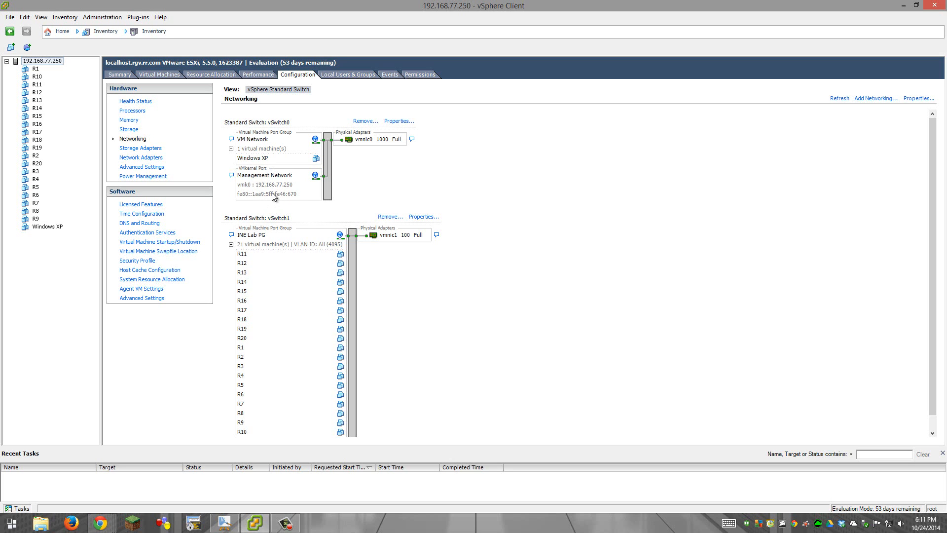
{"action": "mouse_move", "coordinate": [305, 192]}
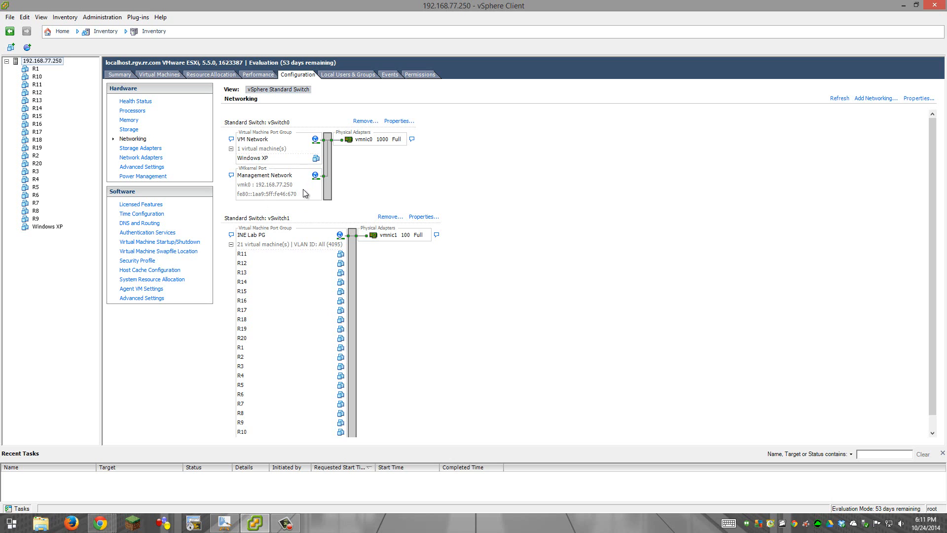
{"action": "mouse_move", "coordinate": [272, 189]}
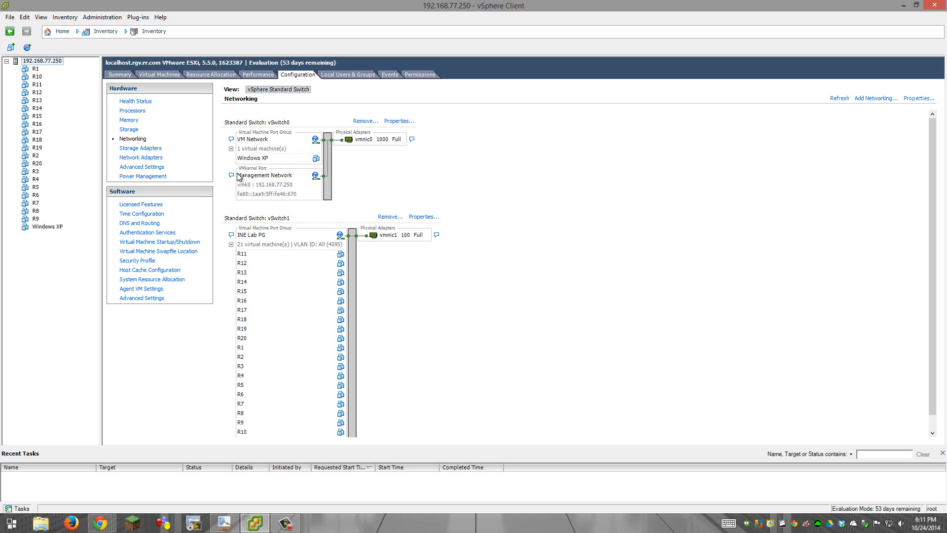
{"action": "mouse_move", "coordinate": [289, 194]}
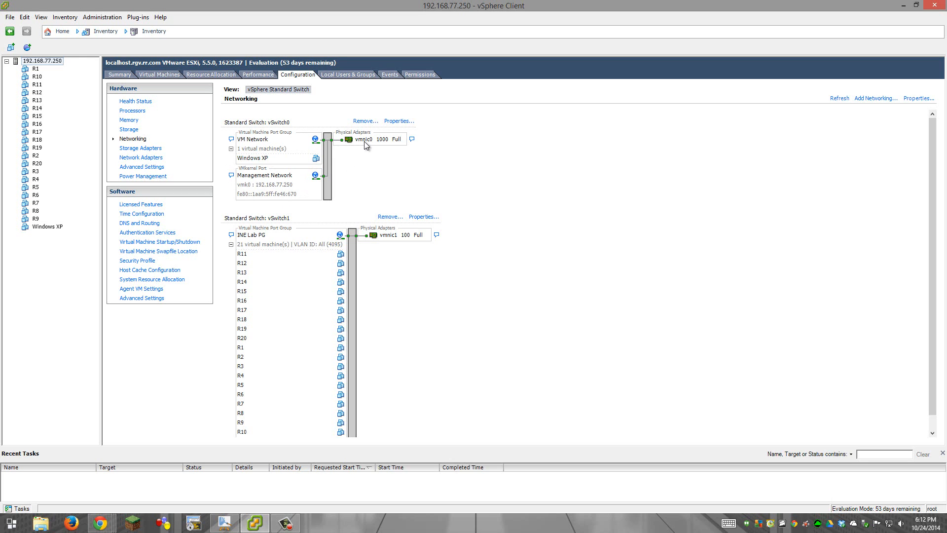
{"action": "mouse_move", "coordinate": [356, 147]}
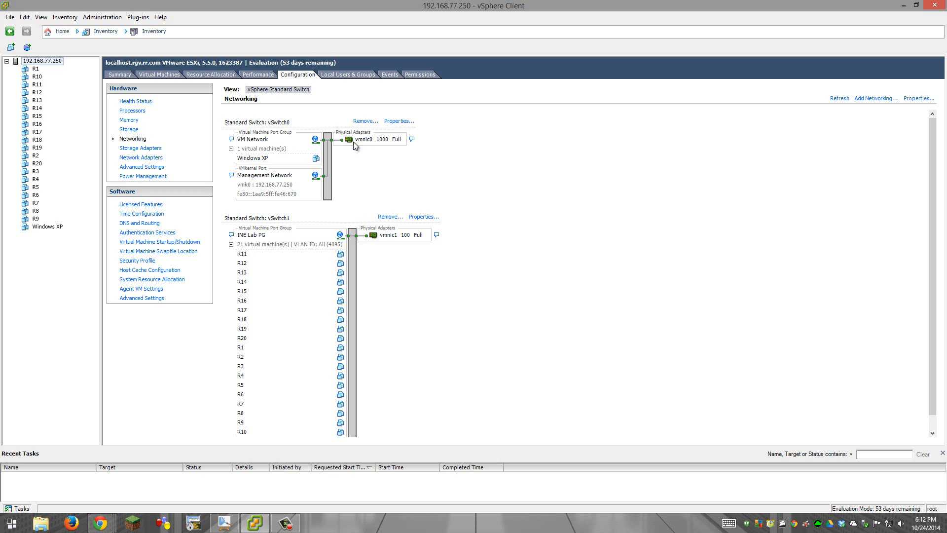
{"action": "mouse_move", "coordinate": [353, 146]}
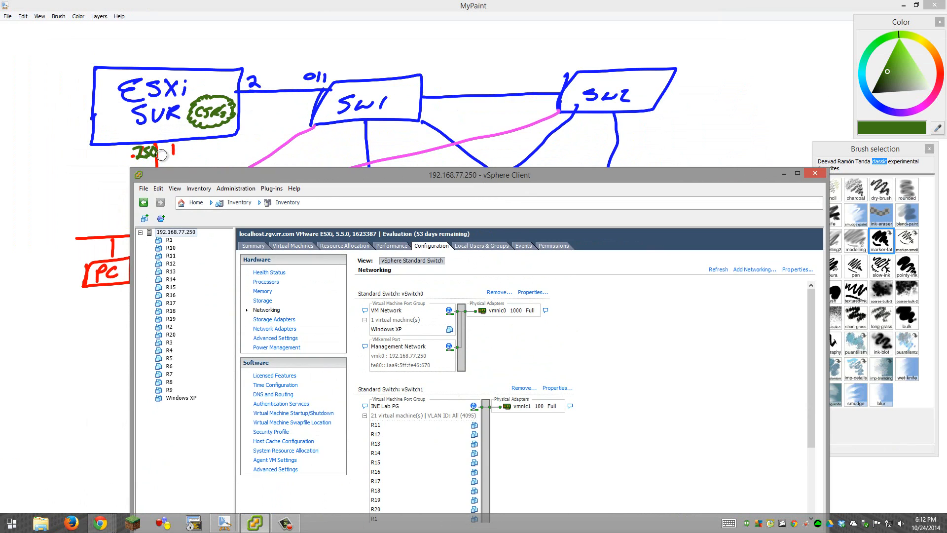
{"action": "mouse_move", "coordinate": [248, 103]}
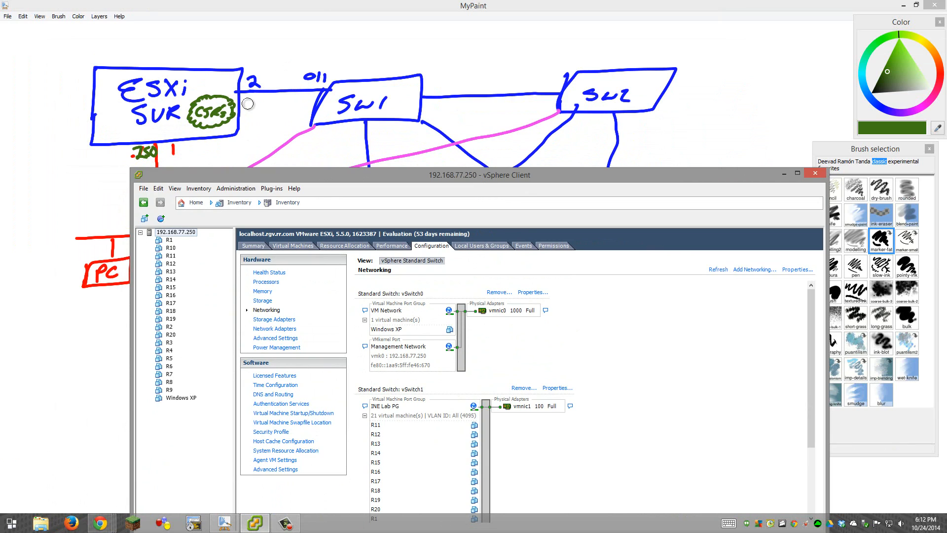
{"action": "mouse_move", "coordinate": [240, 118]}
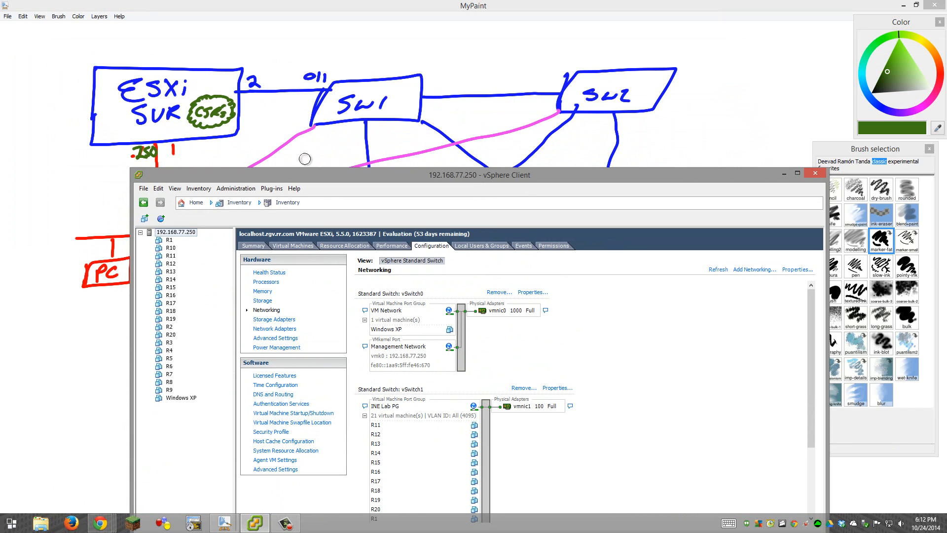
{"action": "mouse_move", "coordinate": [505, 317]}
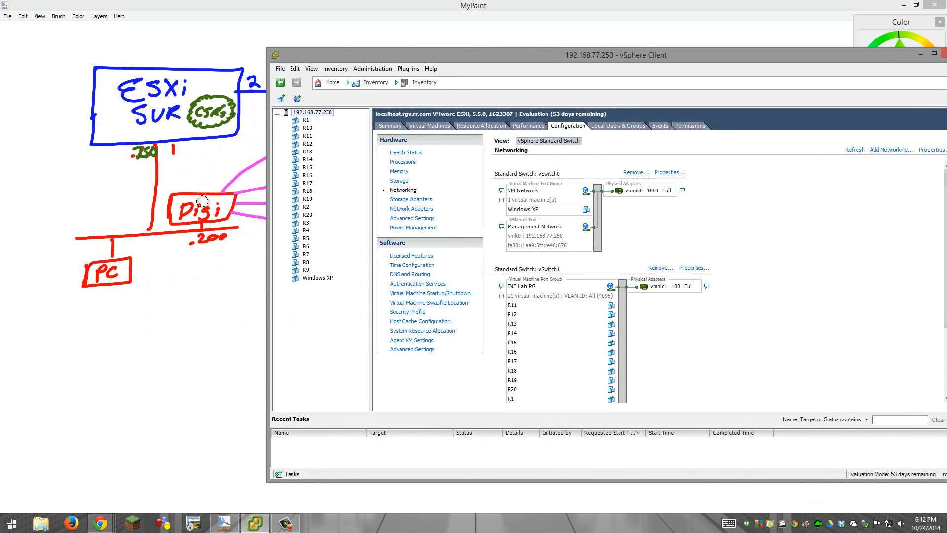
{"action": "left_click_drag", "start_coordinate": [616, 55], "coordinate": [544, 79]}
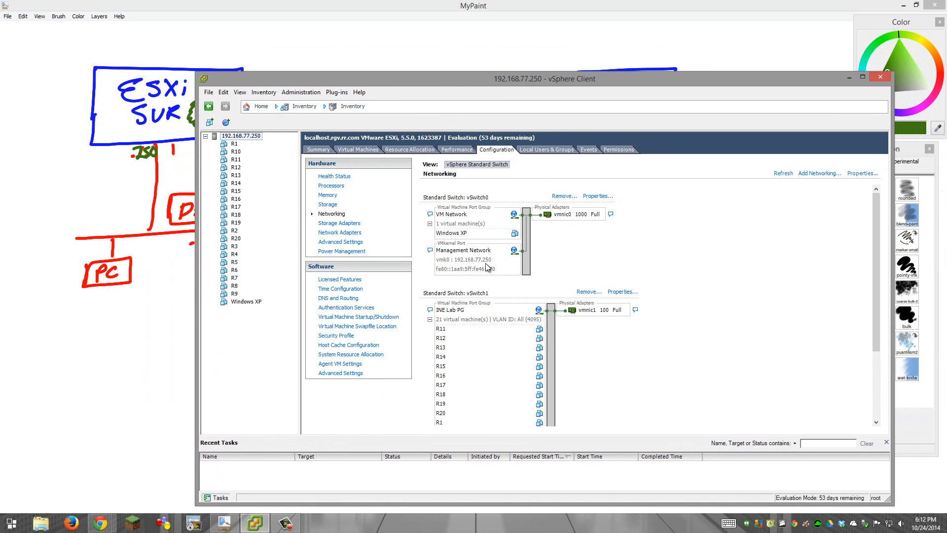
{"action": "mouse_move", "coordinate": [421, 256]}
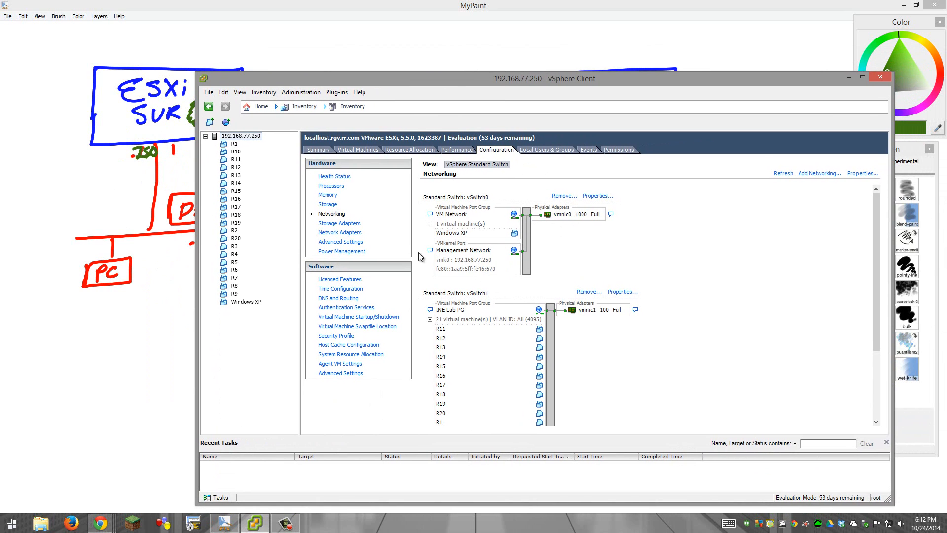
{"action": "mouse_move", "coordinate": [459, 241]}
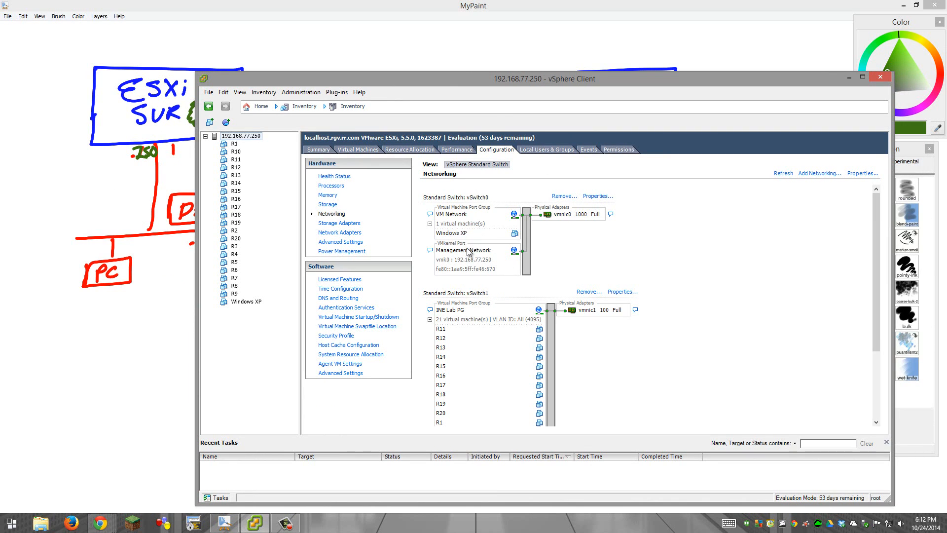
{"action": "mouse_move", "coordinate": [479, 276]}
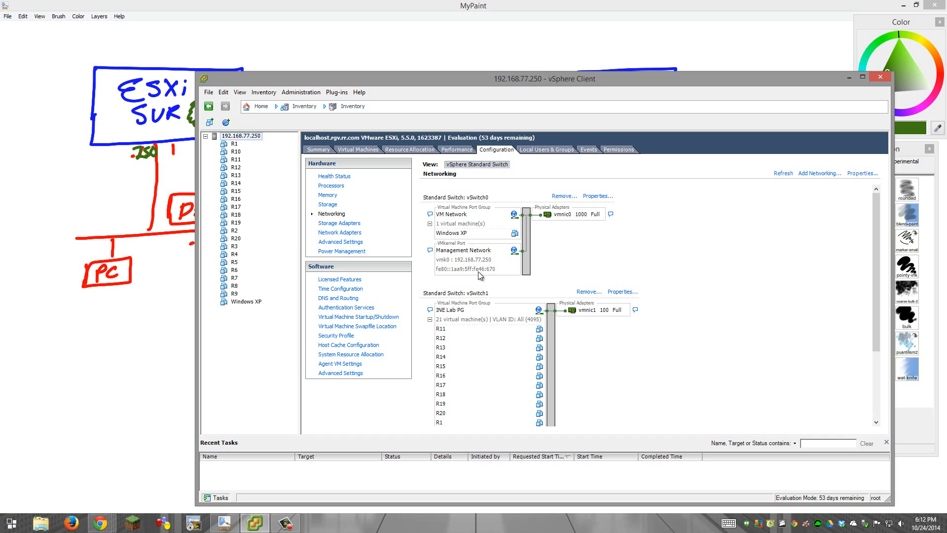
{"action": "mouse_move", "coordinate": [457, 237]}
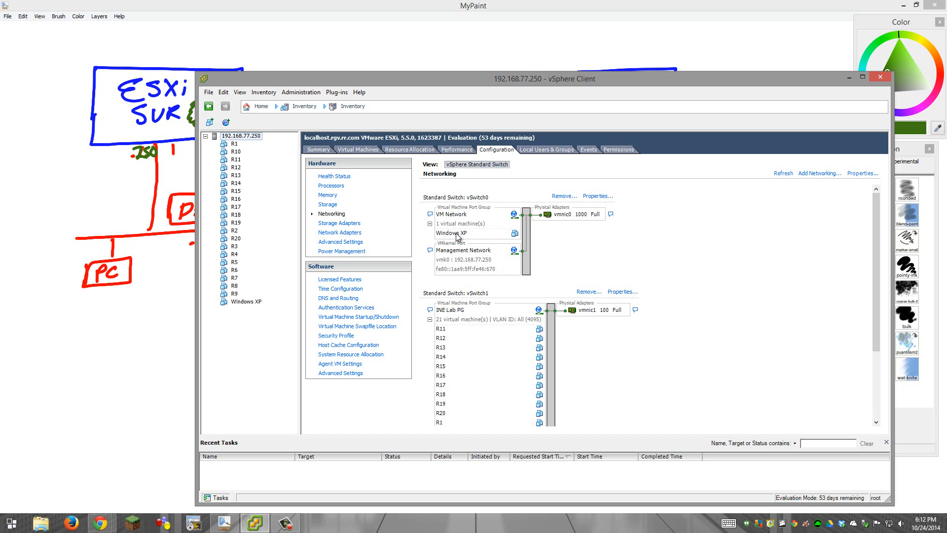
{"action": "mouse_move", "coordinate": [766, 280]}
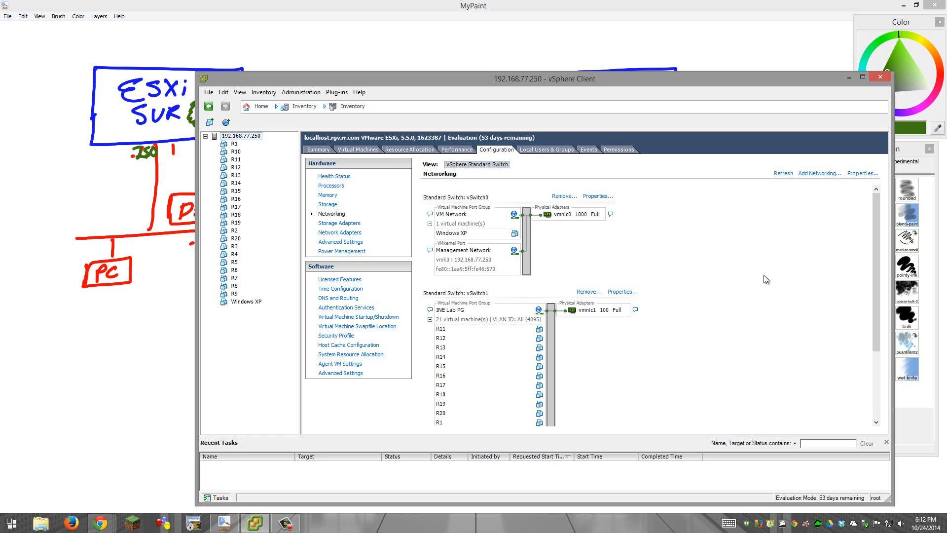
{"action": "scroll", "scroll_direction": "down", "scroll_amount": 3}
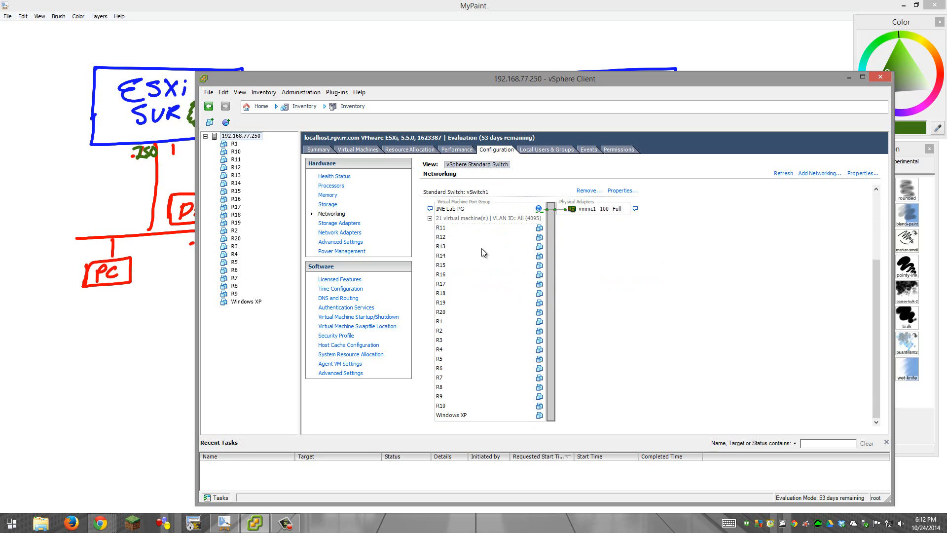
{"action": "mouse_move", "coordinate": [454, 232]}
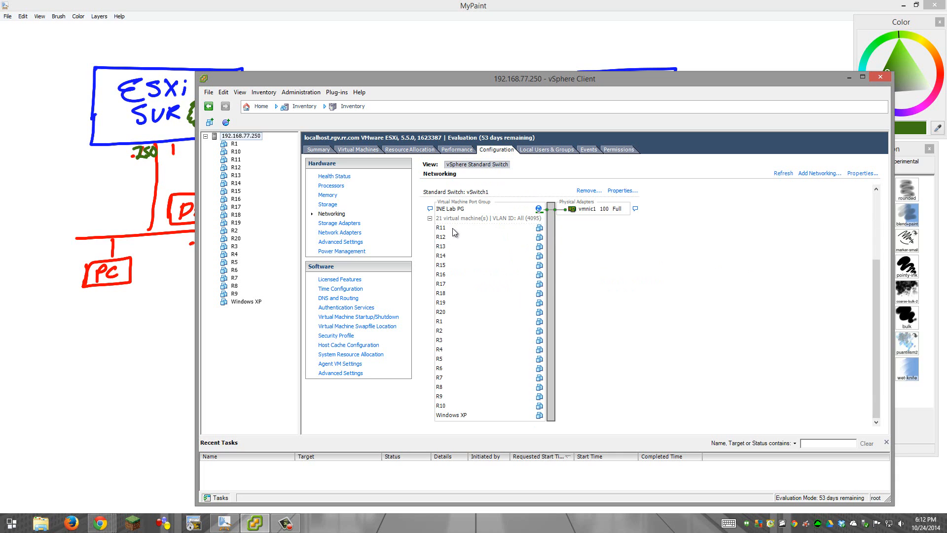
{"action": "mouse_move", "coordinate": [447, 425]}
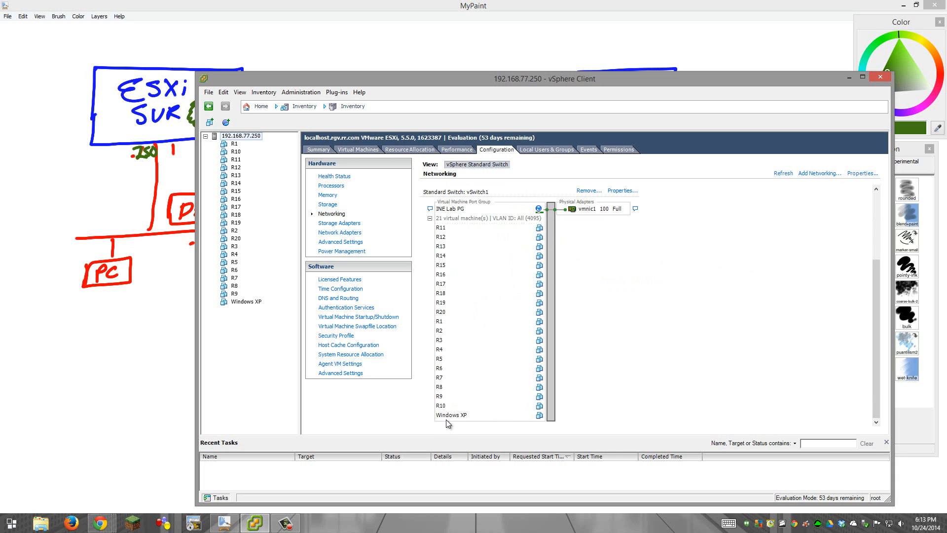
{"action": "mouse_move", "coordinate": [459, 324]}
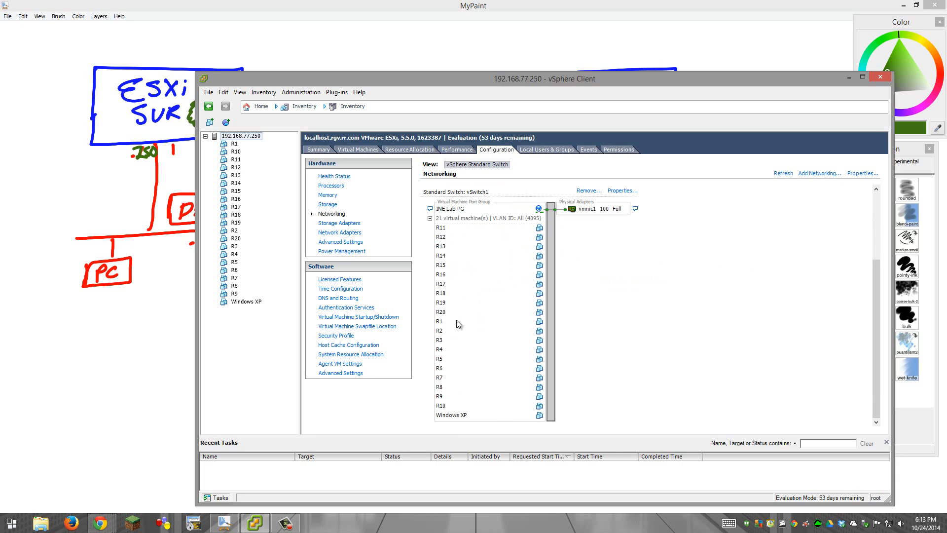
{"action": "mouse_move", "coordinate": [454, 421]}
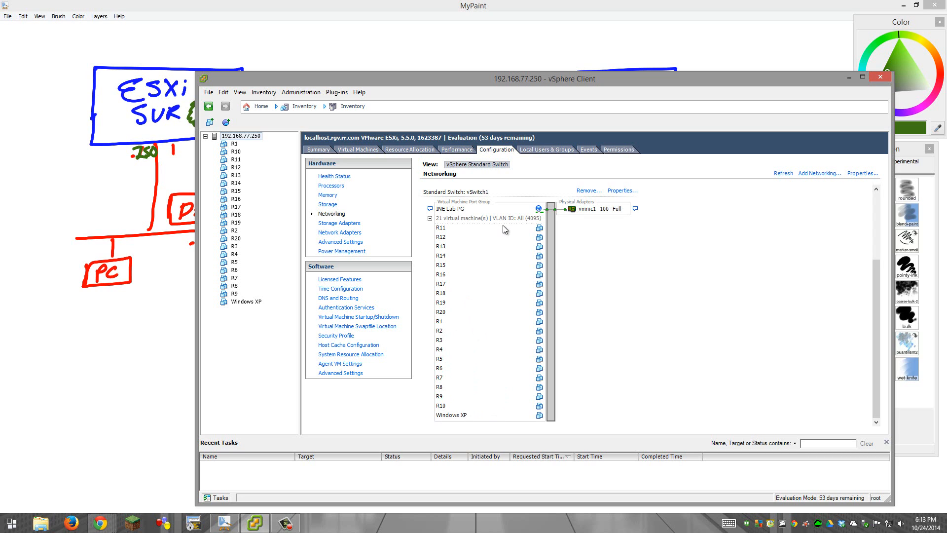
{"action": "scroll", "scroll_direction": "up", "scroll_amount": 3}
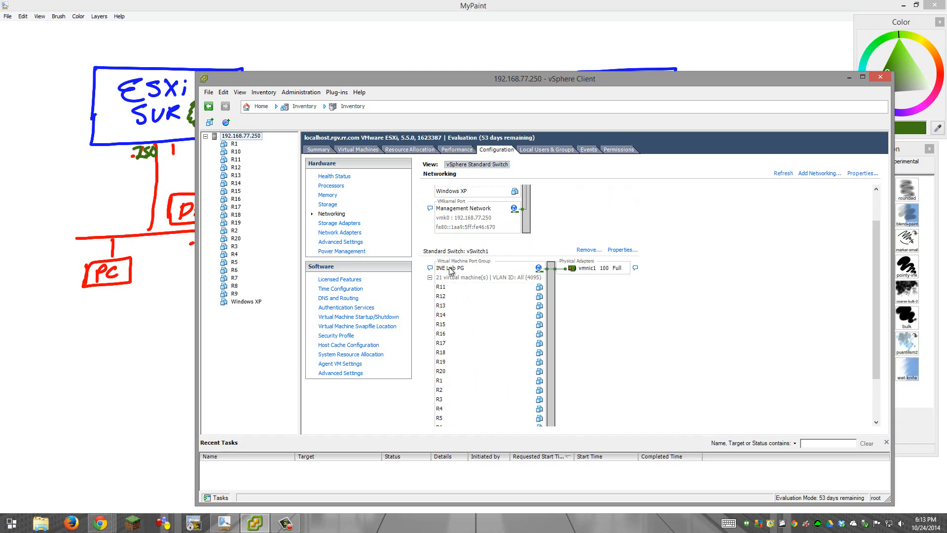
{"action": "mouse_move", "coordinate": [446, 273]}
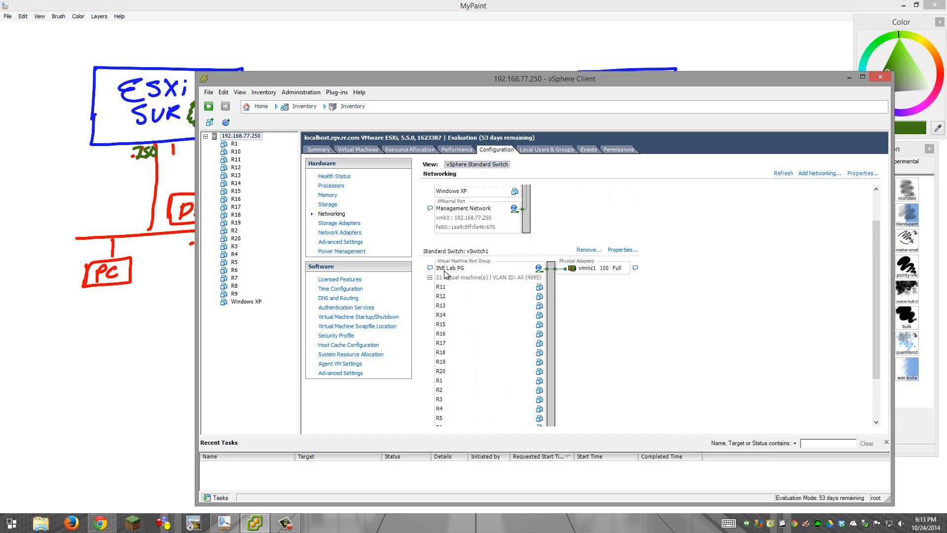
{"action": "mouse_move", "coordinate": [465, 276]}
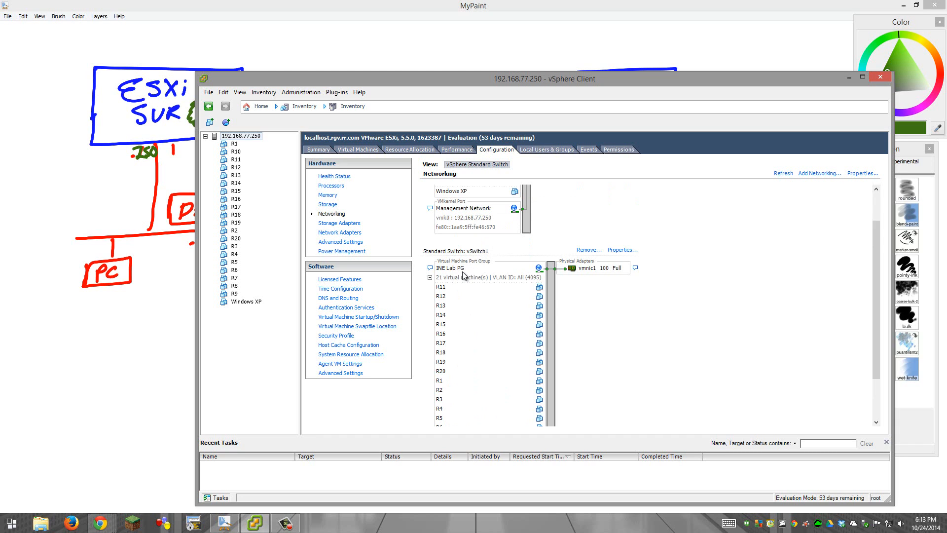
{"action": "scroll", "scroll_direction": "up", "scroll_amount": 3}
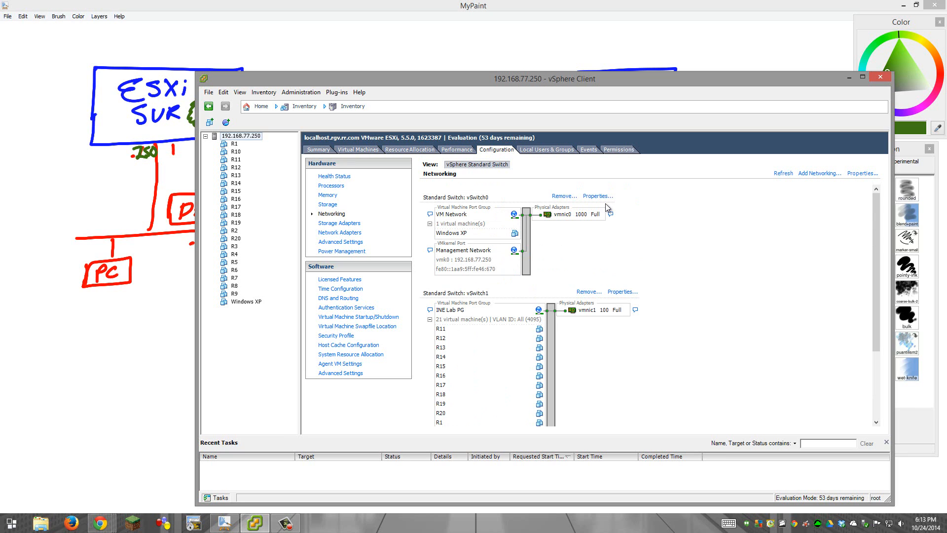
{"action": "left_click", "coordinate": [598, 196]}
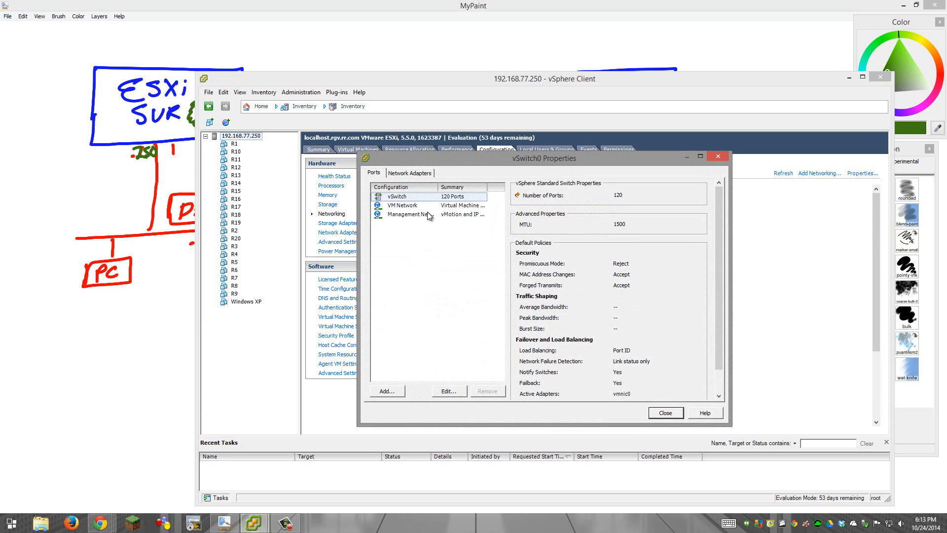
{"action": "left_click", "coordinate": [409, 172]}
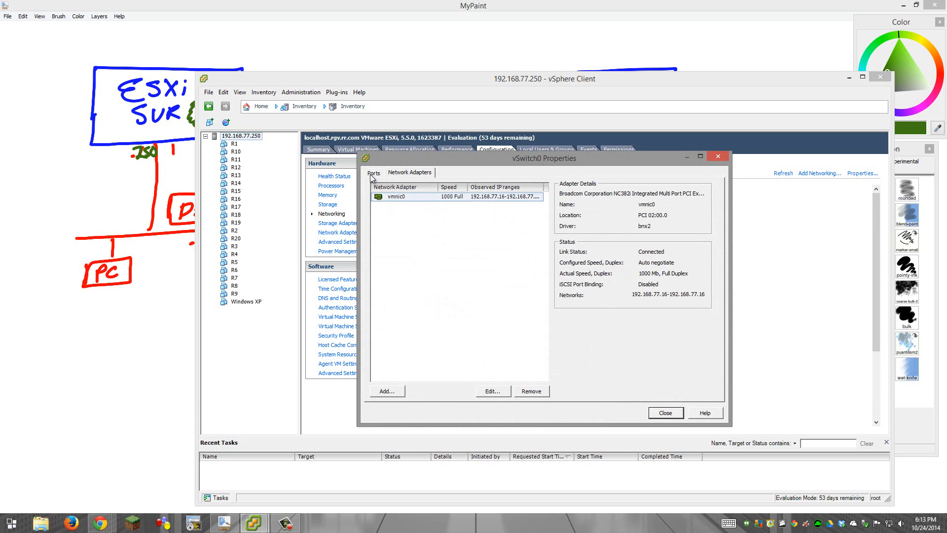
{"action": "left_click", "coordinate": [373, 172]}
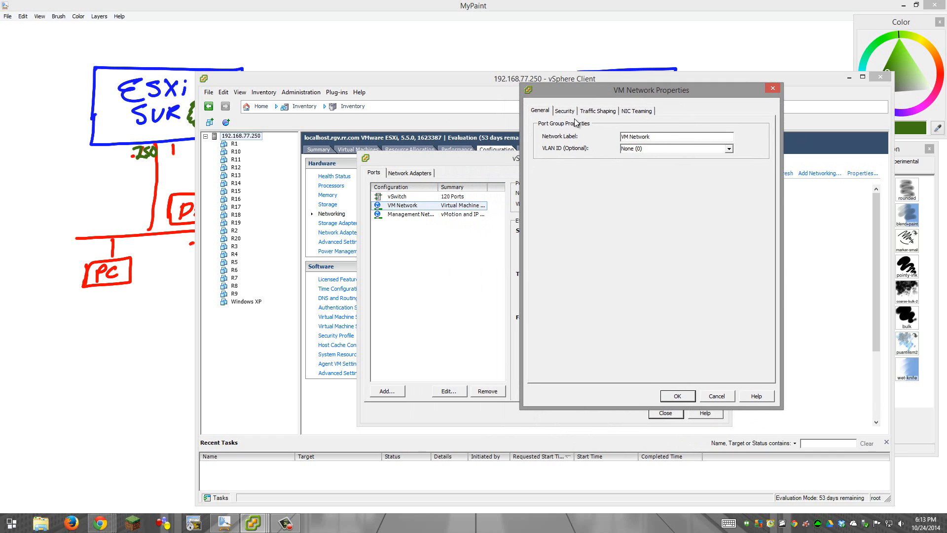
{"action": "left_click", "coordinate": [564, 111]}
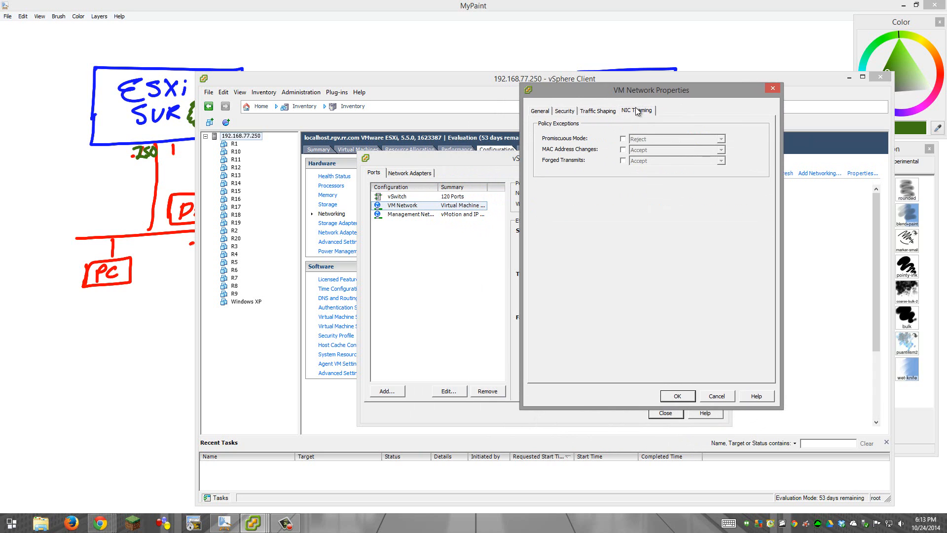
{"action": "left_click", "coordinate": [540, 111]}
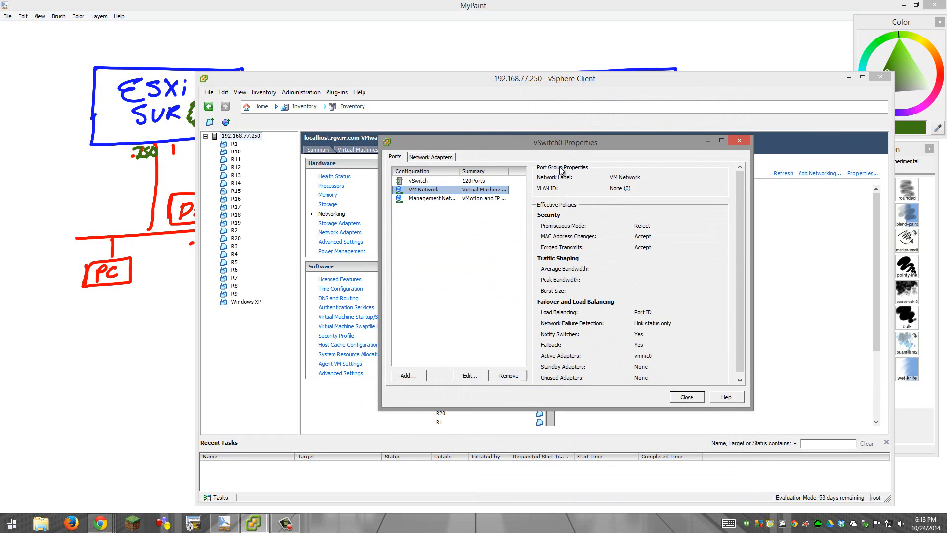
{"action": "left_click", "coordinate": [686, 397]}
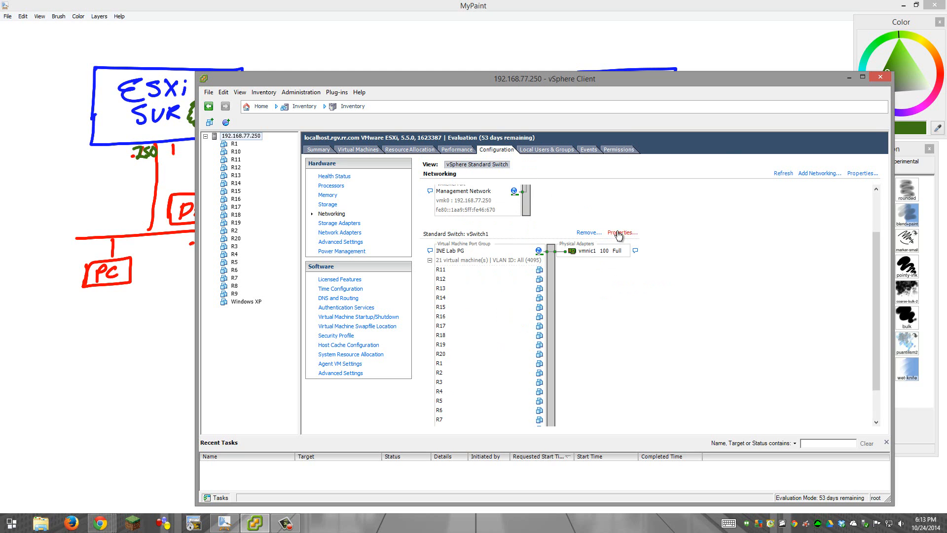
Bring up vSwitch1's properties and the INE Lab PG port group settings at the Security exceptions
{"action": "left_click", "coordinate": [621, 233]}
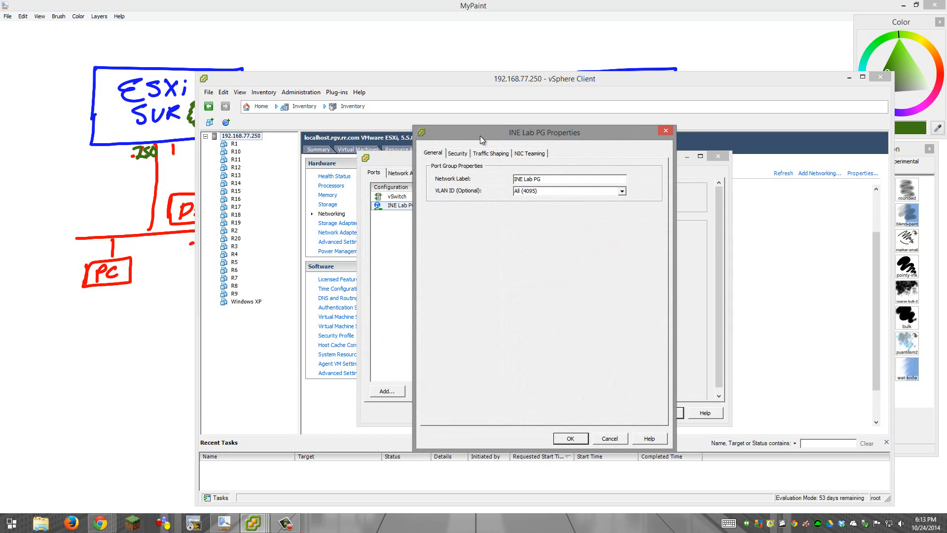
{"action": "left_click_drag", "start_coordinate": [544, 132], "coordinate": [647, 101]}
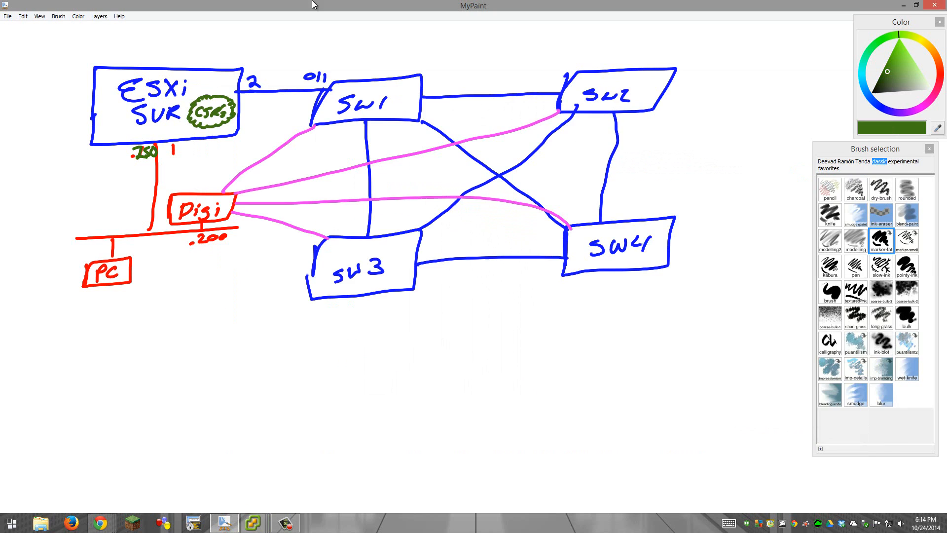
{"action": "mouse_move", "coordinate": [272, 75]}
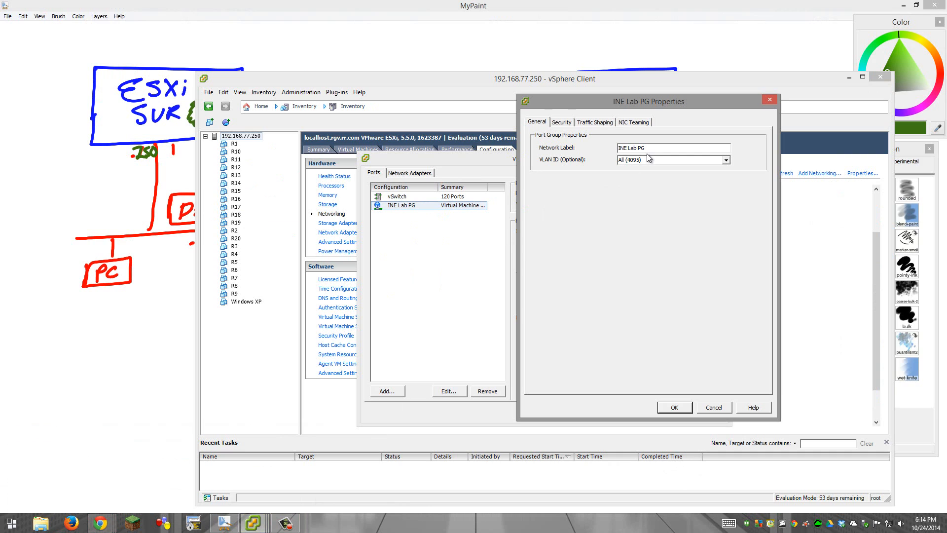
{"action": "left_click", "coordinate": [561, 122]}
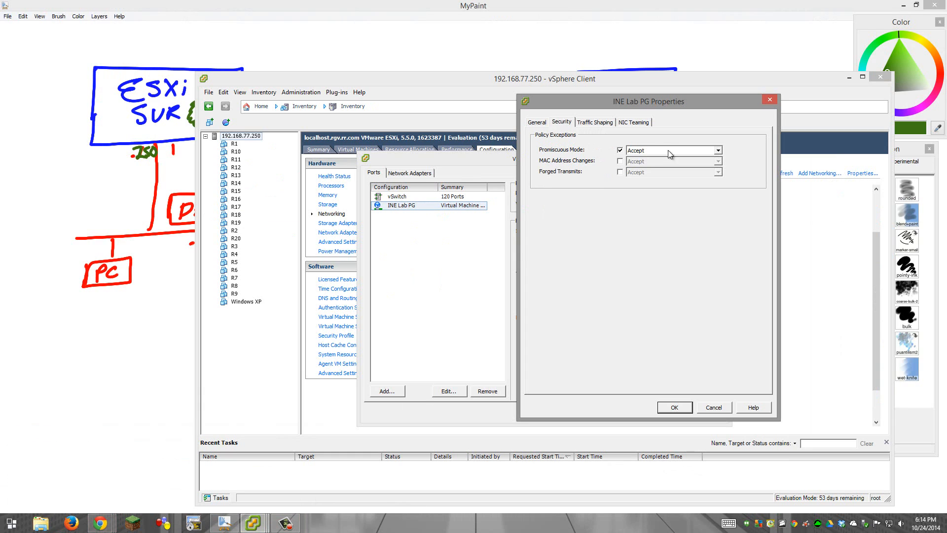
{"action": "mouse_move", "coordinate": [674, 152]}
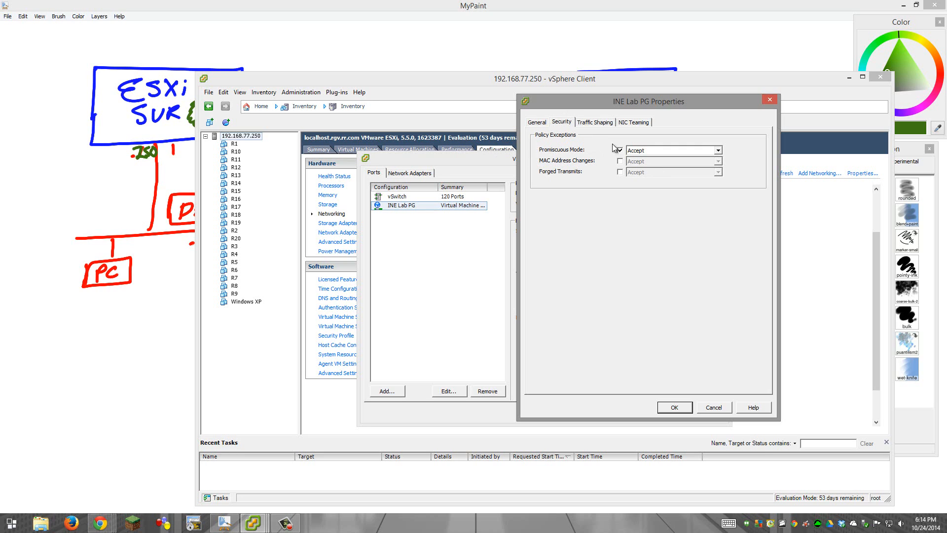
Review the port group's traffic shaping settings and return to Security showing promiscuous mode accepted
{"action": "left_click", "coordinate": [620, 150]}
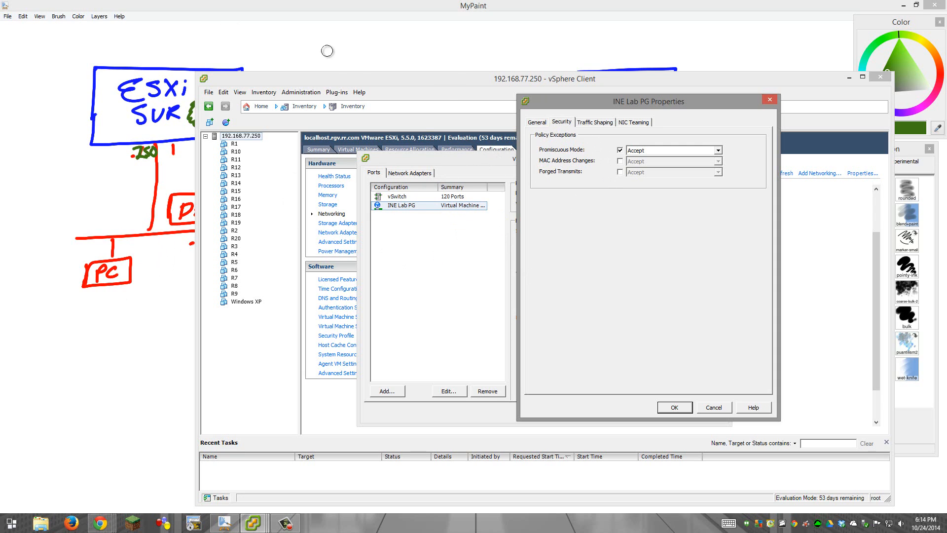
{"action": "left_click", "coordinate": [595, 122]}
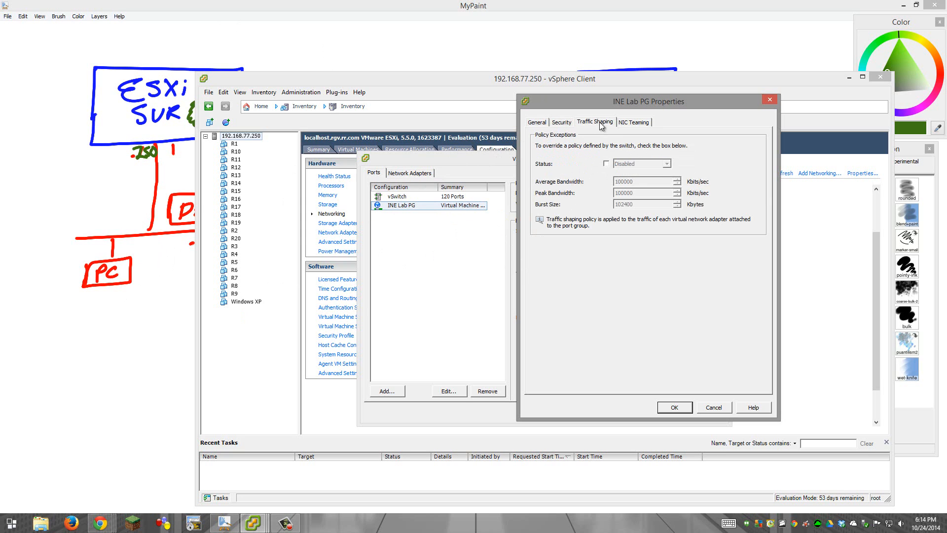
{"action": "left_click", "coordinate": [561, 123]}
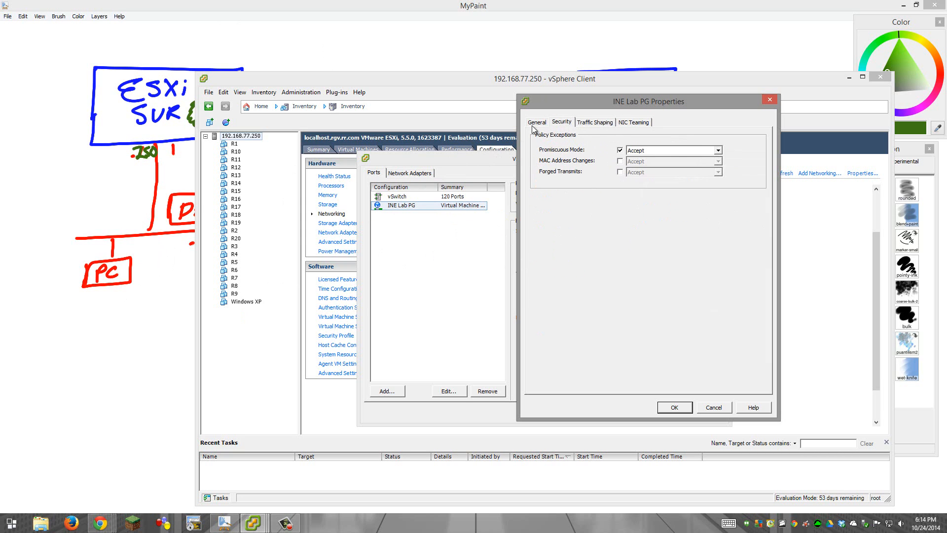
Close the port group settings and view the summaries of router VMs R12, R10 and R20
{"action": "left_click", "coordinate": [537, 123]}
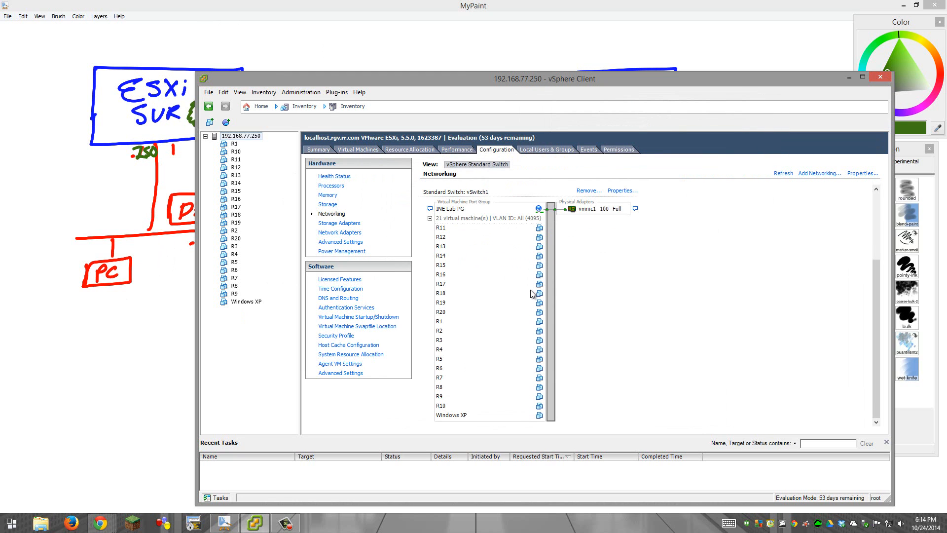
{"action": "mouse_move", "coordinate": [532, 314]}
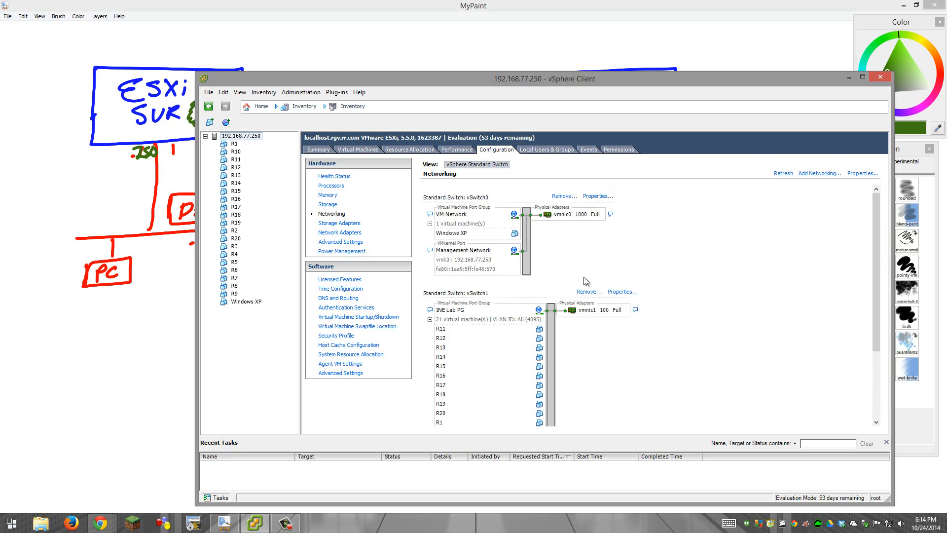
{"action": "mouse_move", "coordinate": [516, 205]}
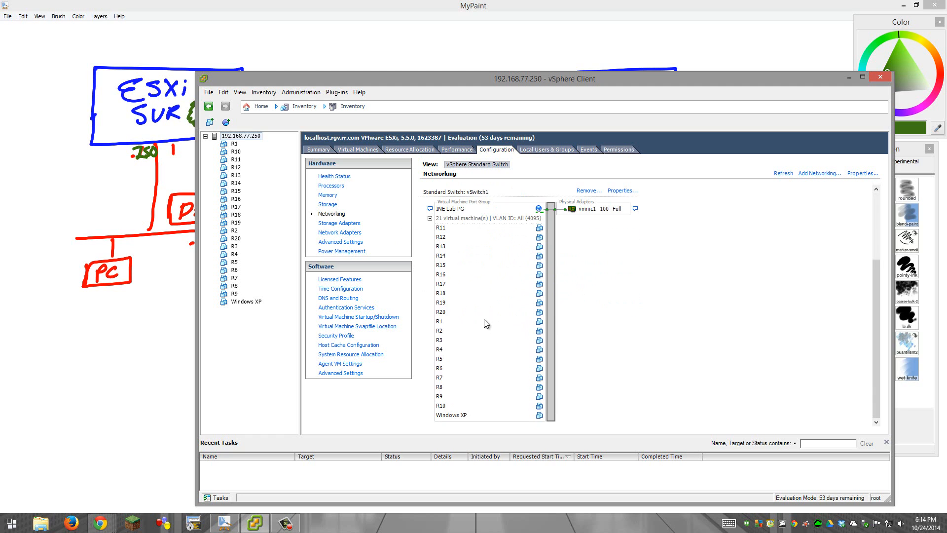
{"action": "mouse_move", "coordinate": [441, 322]}
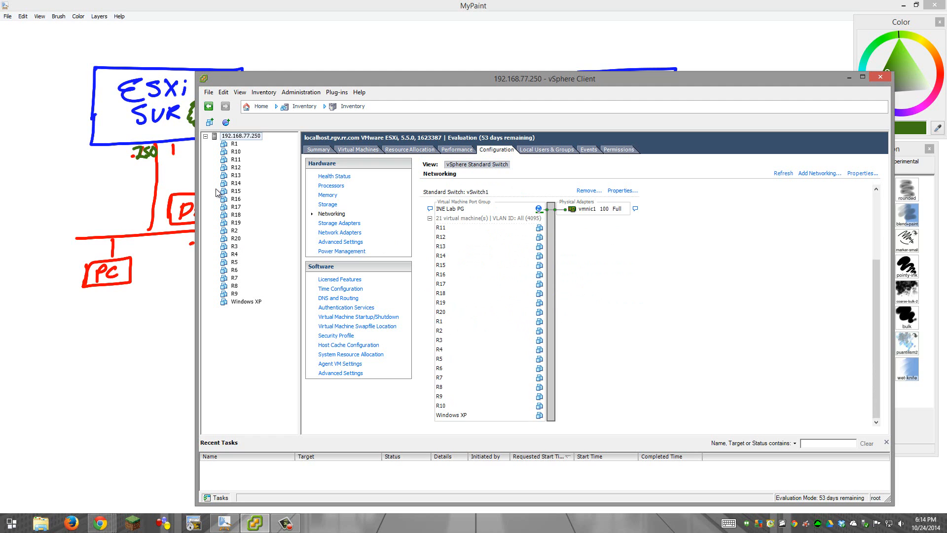
{"action": "left_click", "coordinate": [235, 167]}
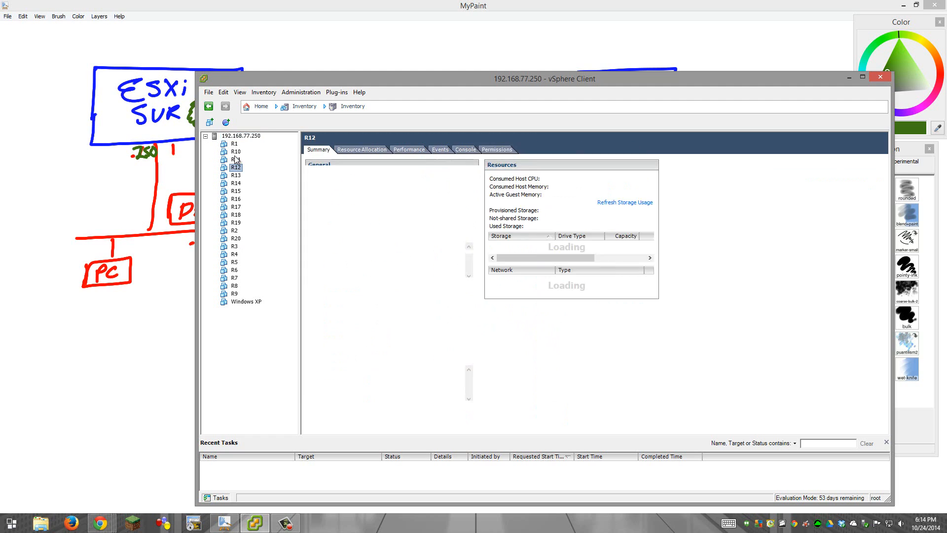
{"action": "left_click", "coordinate": [235, 151]}
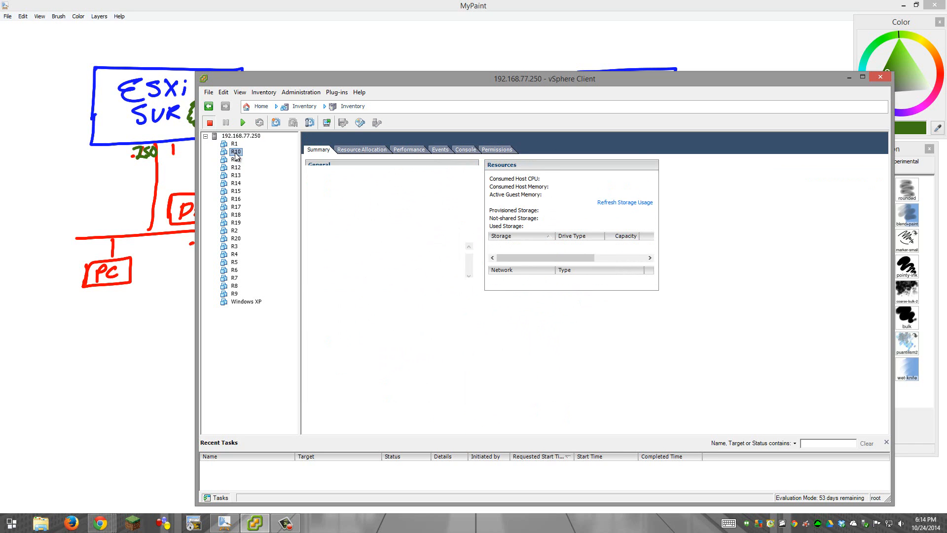
{"action": "left_click", "coordinate": [235, 151]}
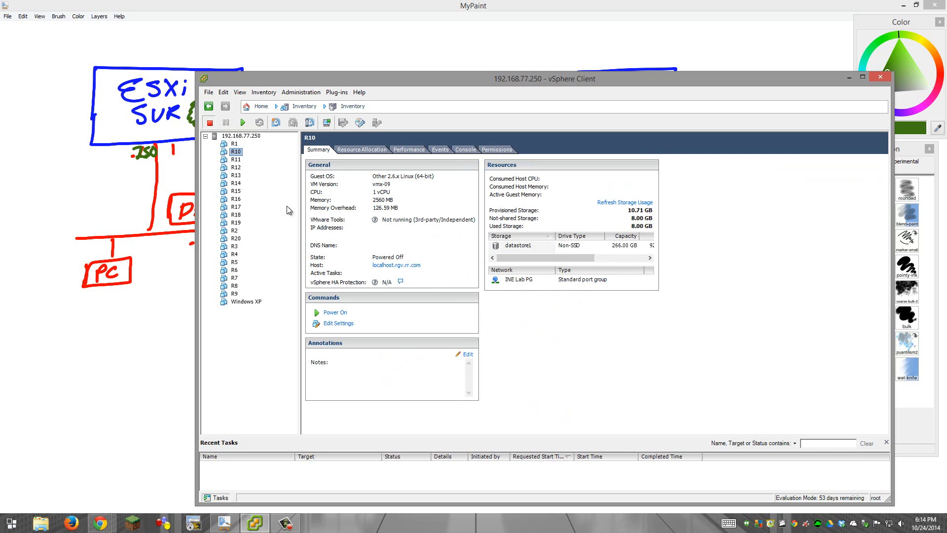
{"action": "left_click", "coordinate": [235, 237]}
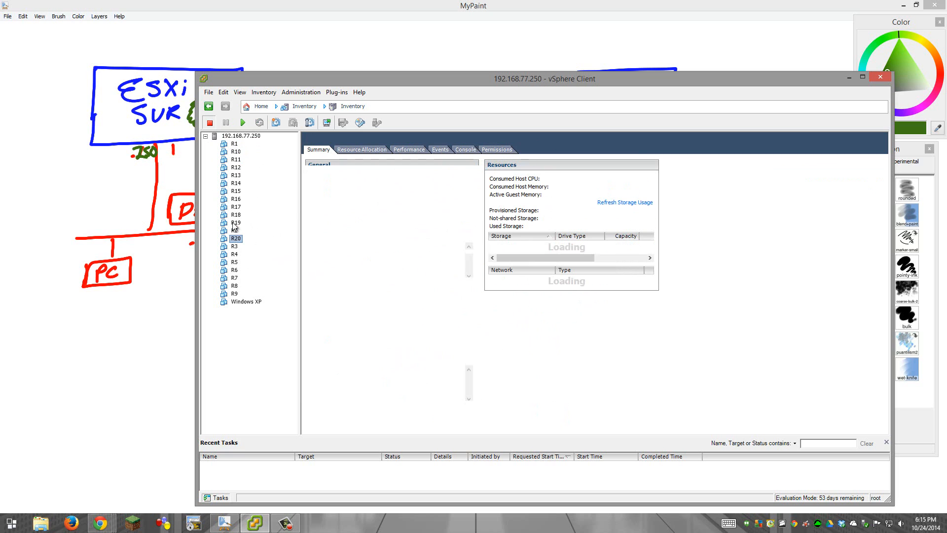
Select the ESXi host to show its two-switch networking layout with all router VMs
{"action": "left_click", "coordinate": [235, 214]}
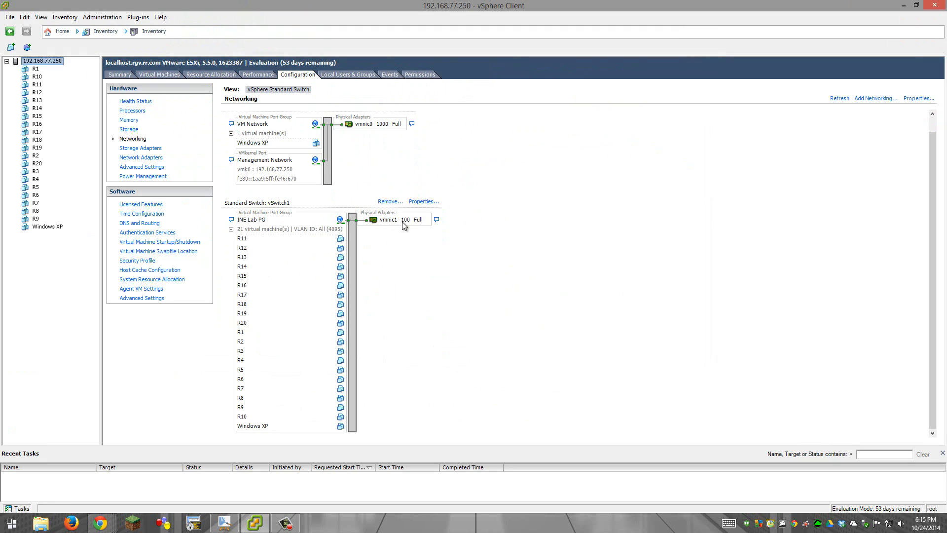
{"action": "mouse_move", "coordinate": [491, 211]}
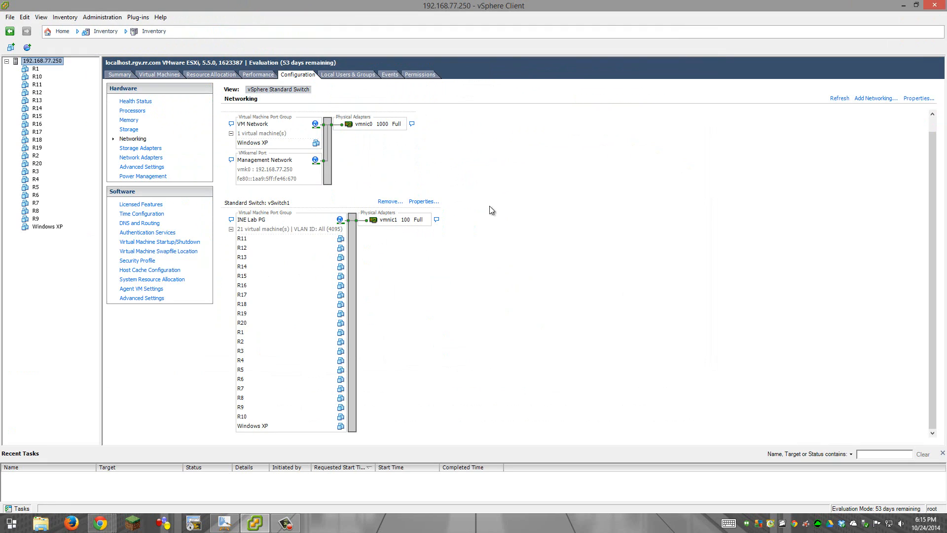
{"action": "mouse_move", "coordinate": [672, 249]}
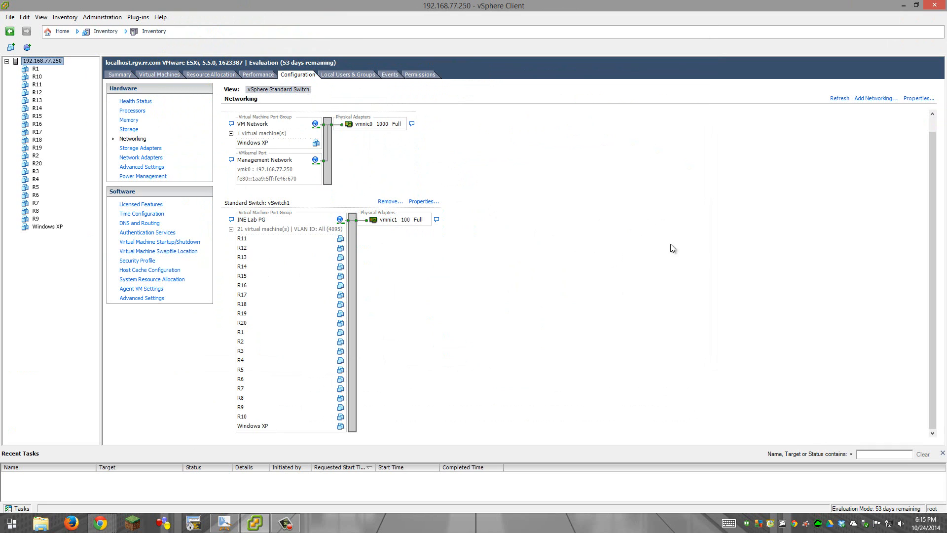
{"action": "mouse_move", "coordinate": [628, 279]}
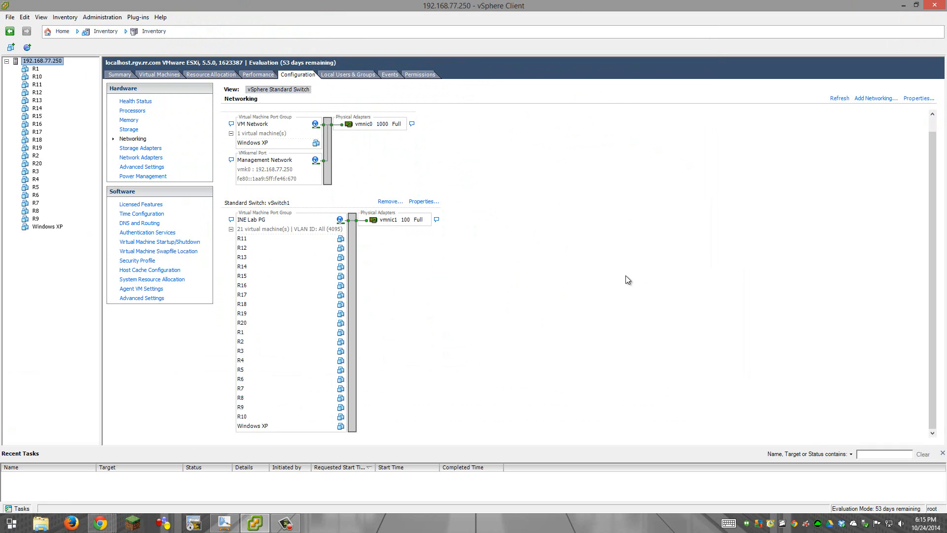